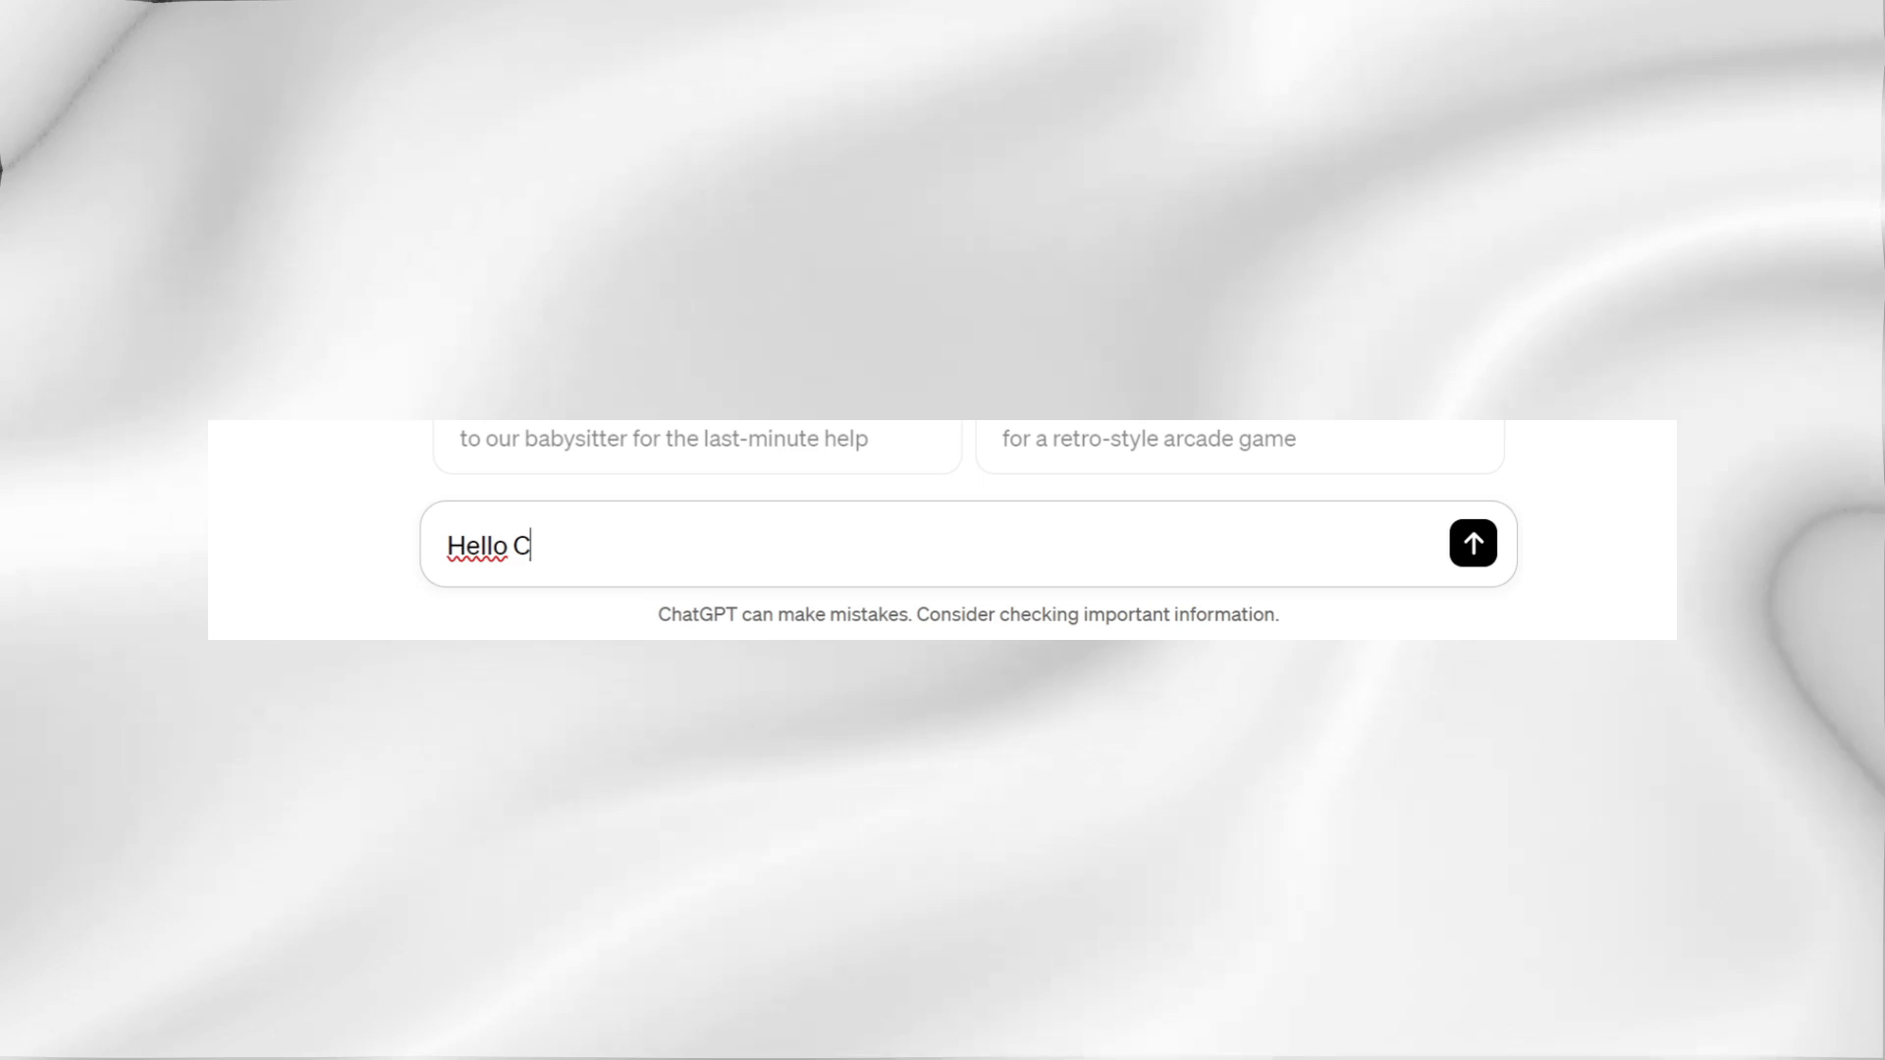
# Step: Ask ChatGPT "Hello ChatGPT! Do you know FNAF 4 game?"
pyautogui.write('hatGPT! Do you know FNAF')
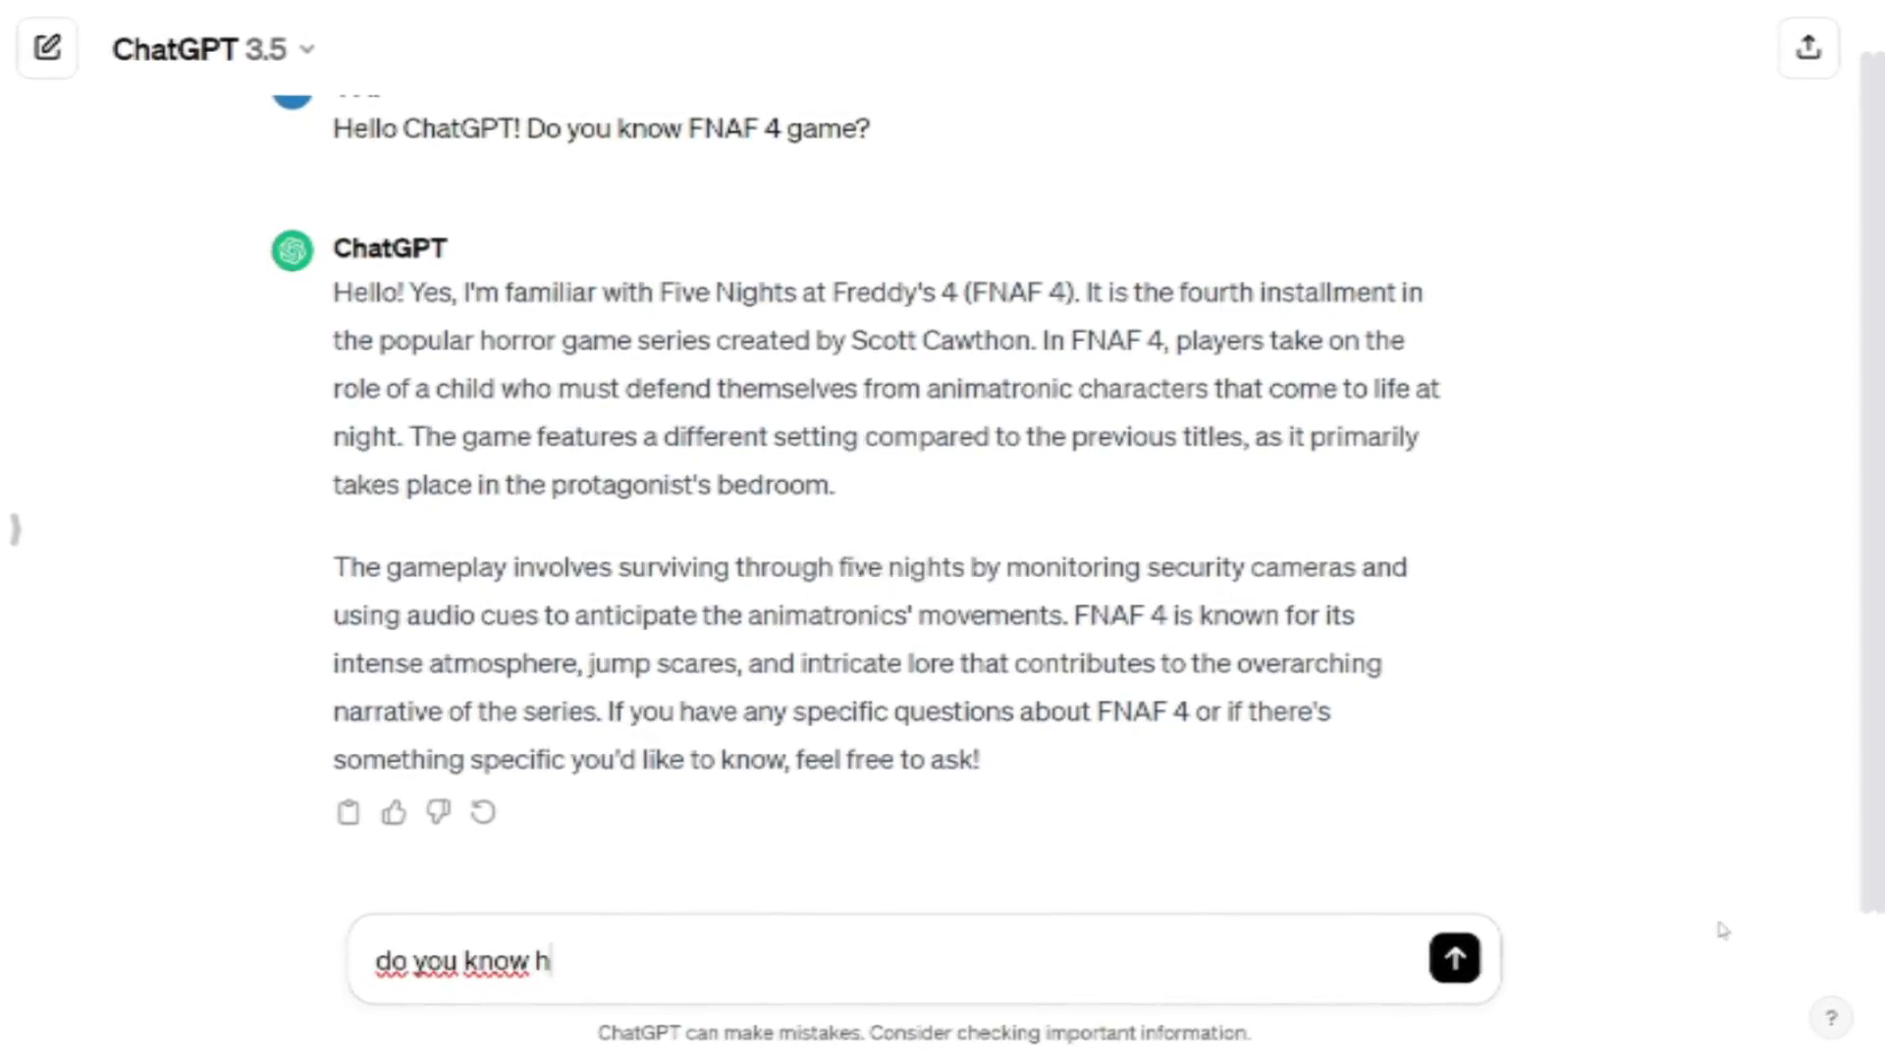
# Step: Send the follow-up question about FNAF 4 gameplay and scroll through ChatGPT's numbered answer
pyautogui.click(1453, 959)
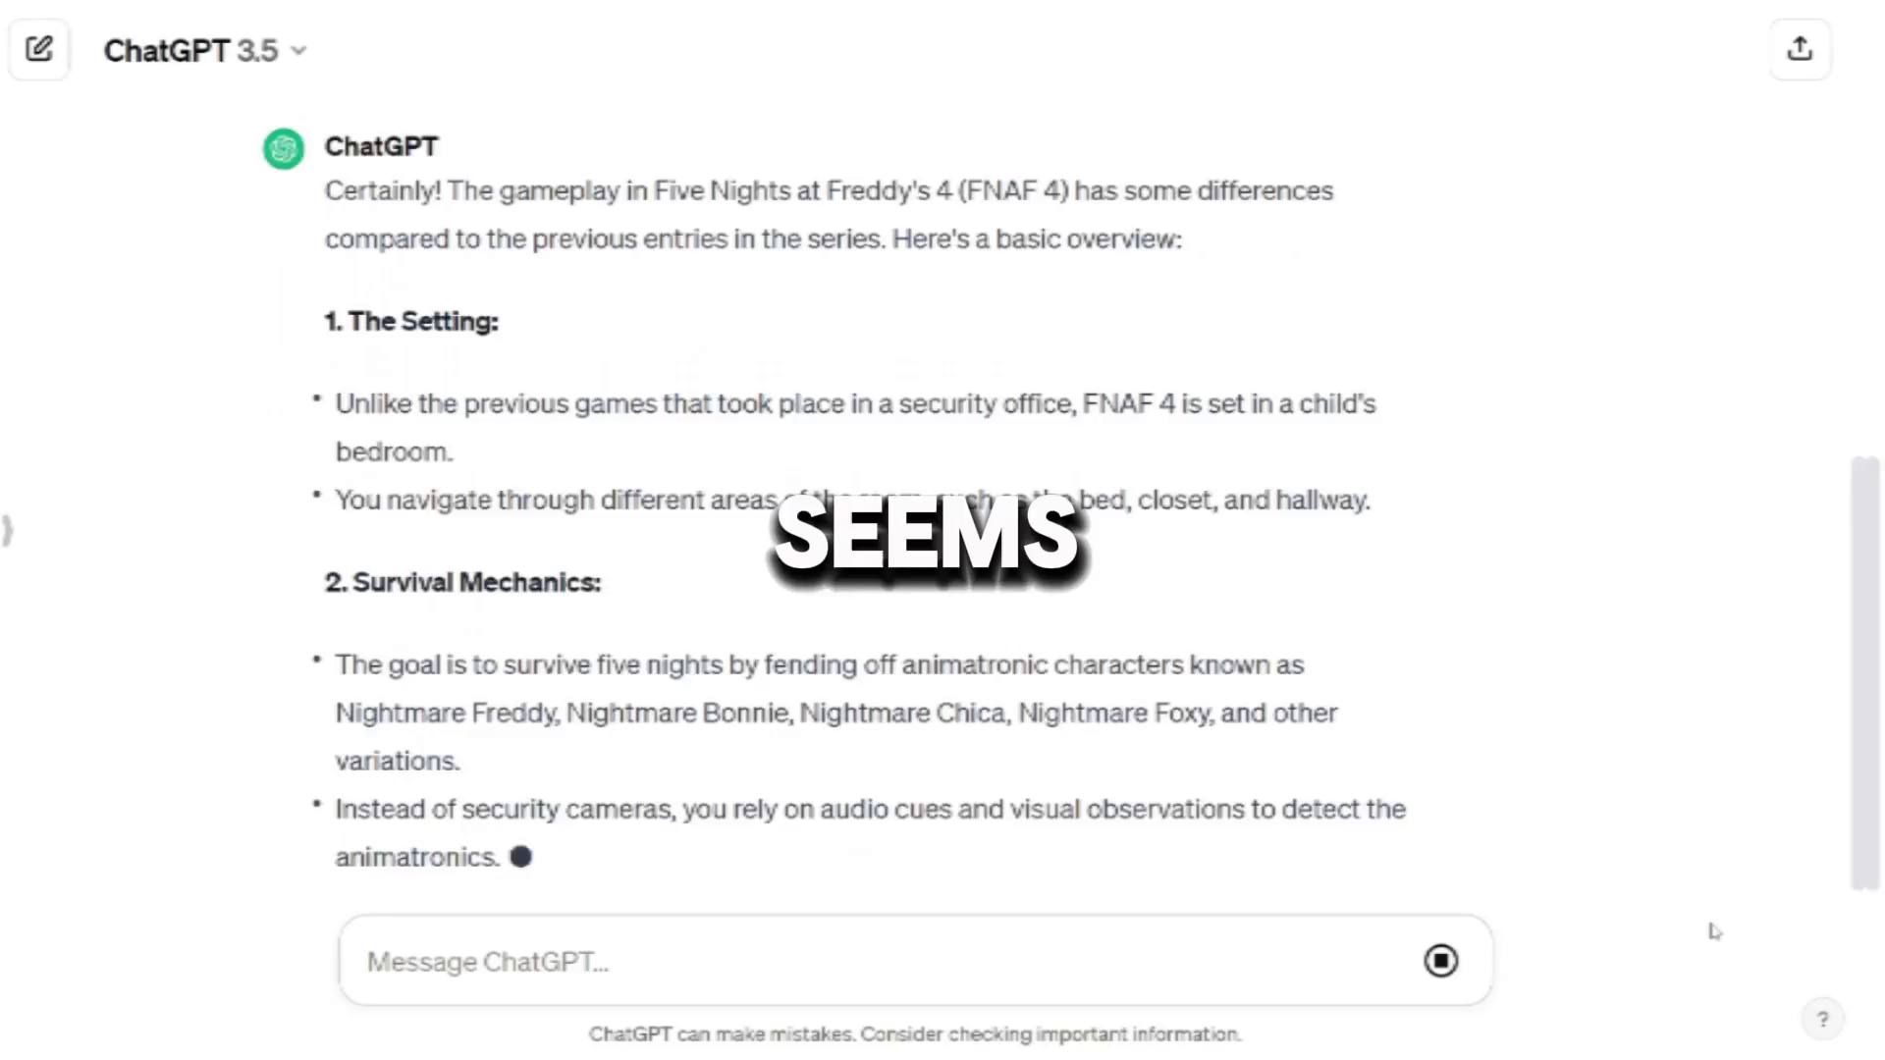
pyautogui.scroll(-3)
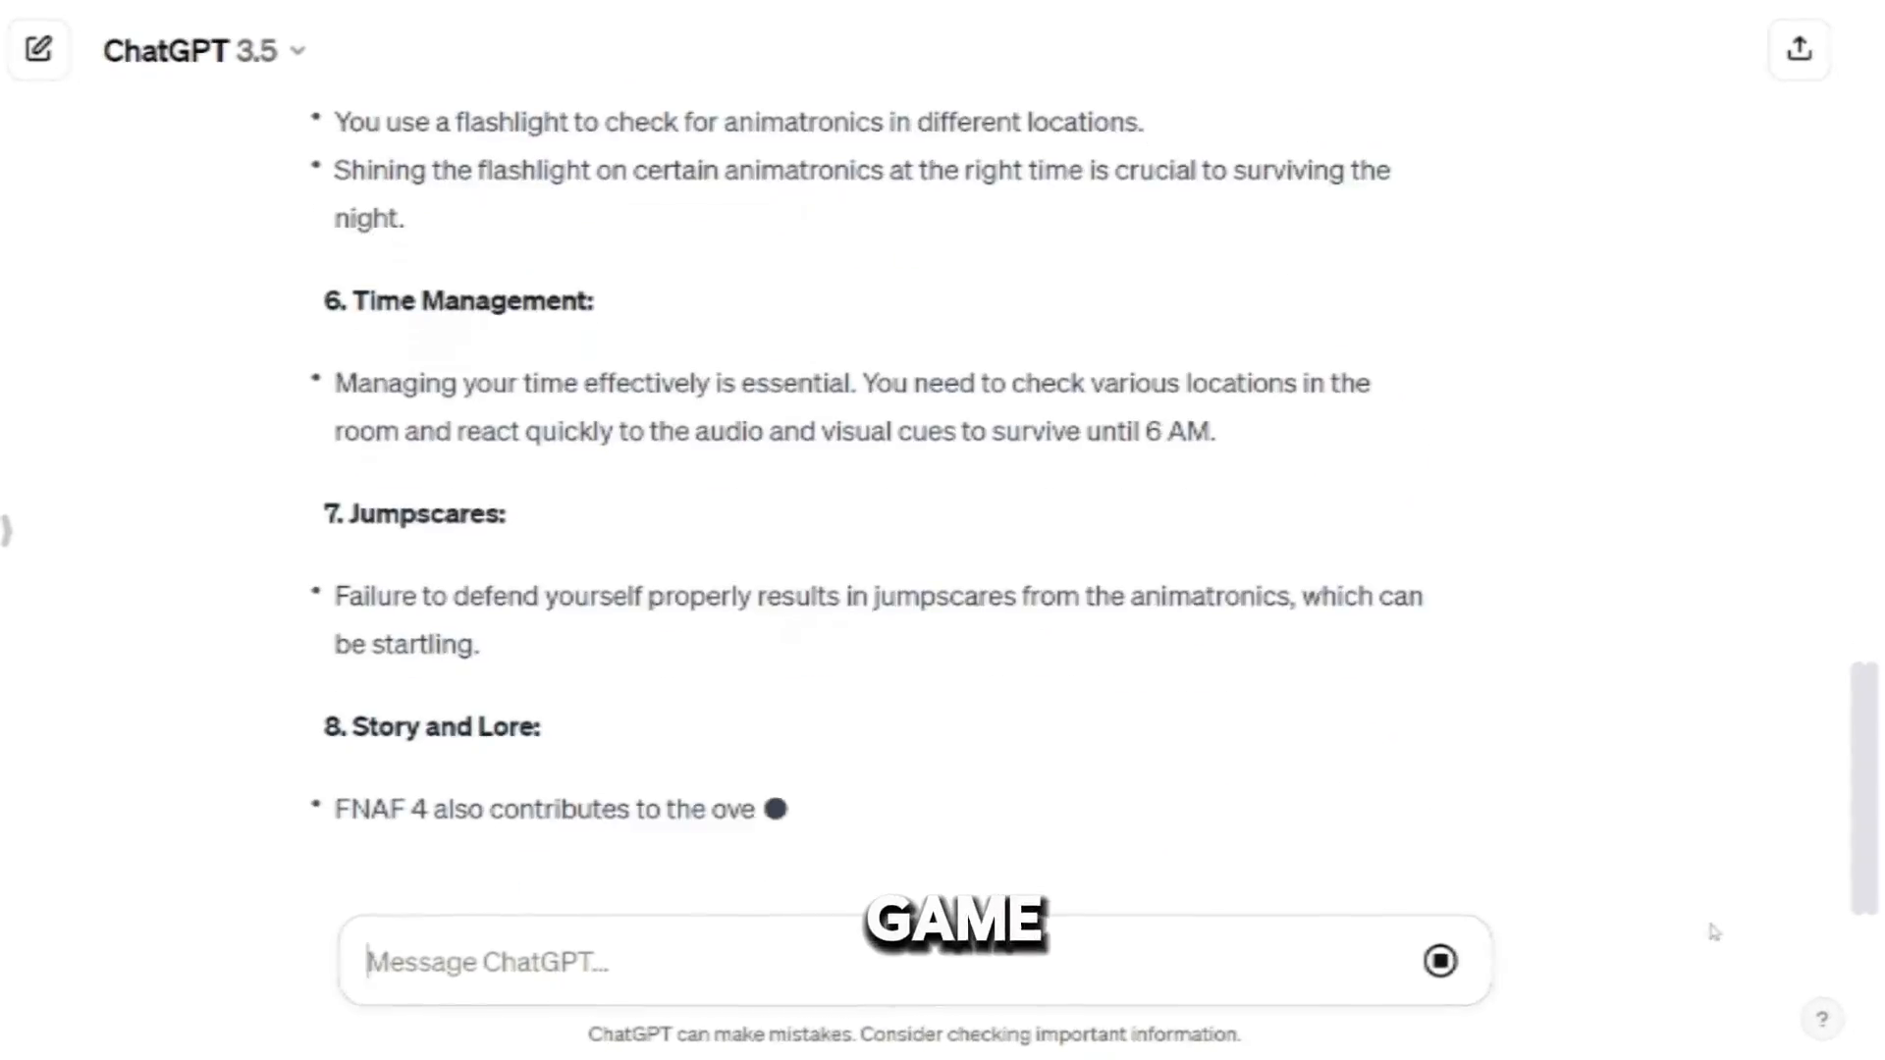
pyautogui.scroll(3)
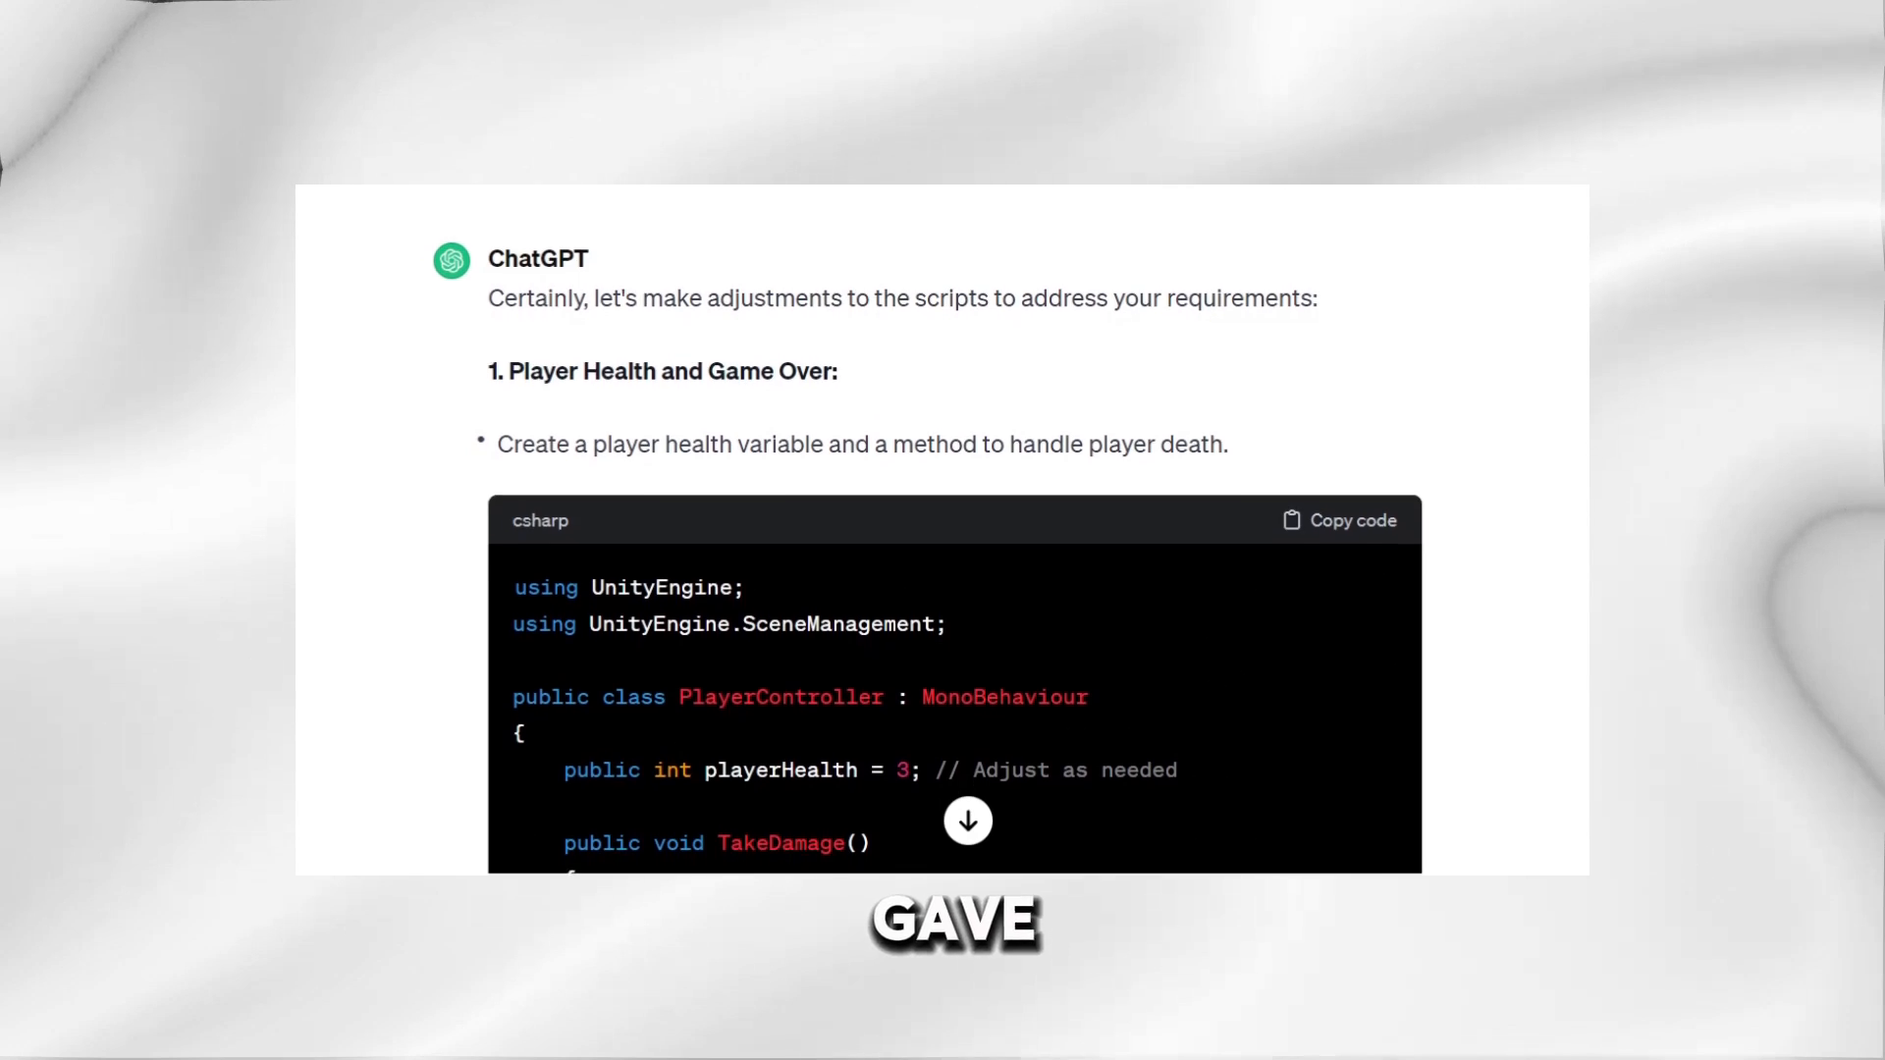
pyautogui.scroll(-3)
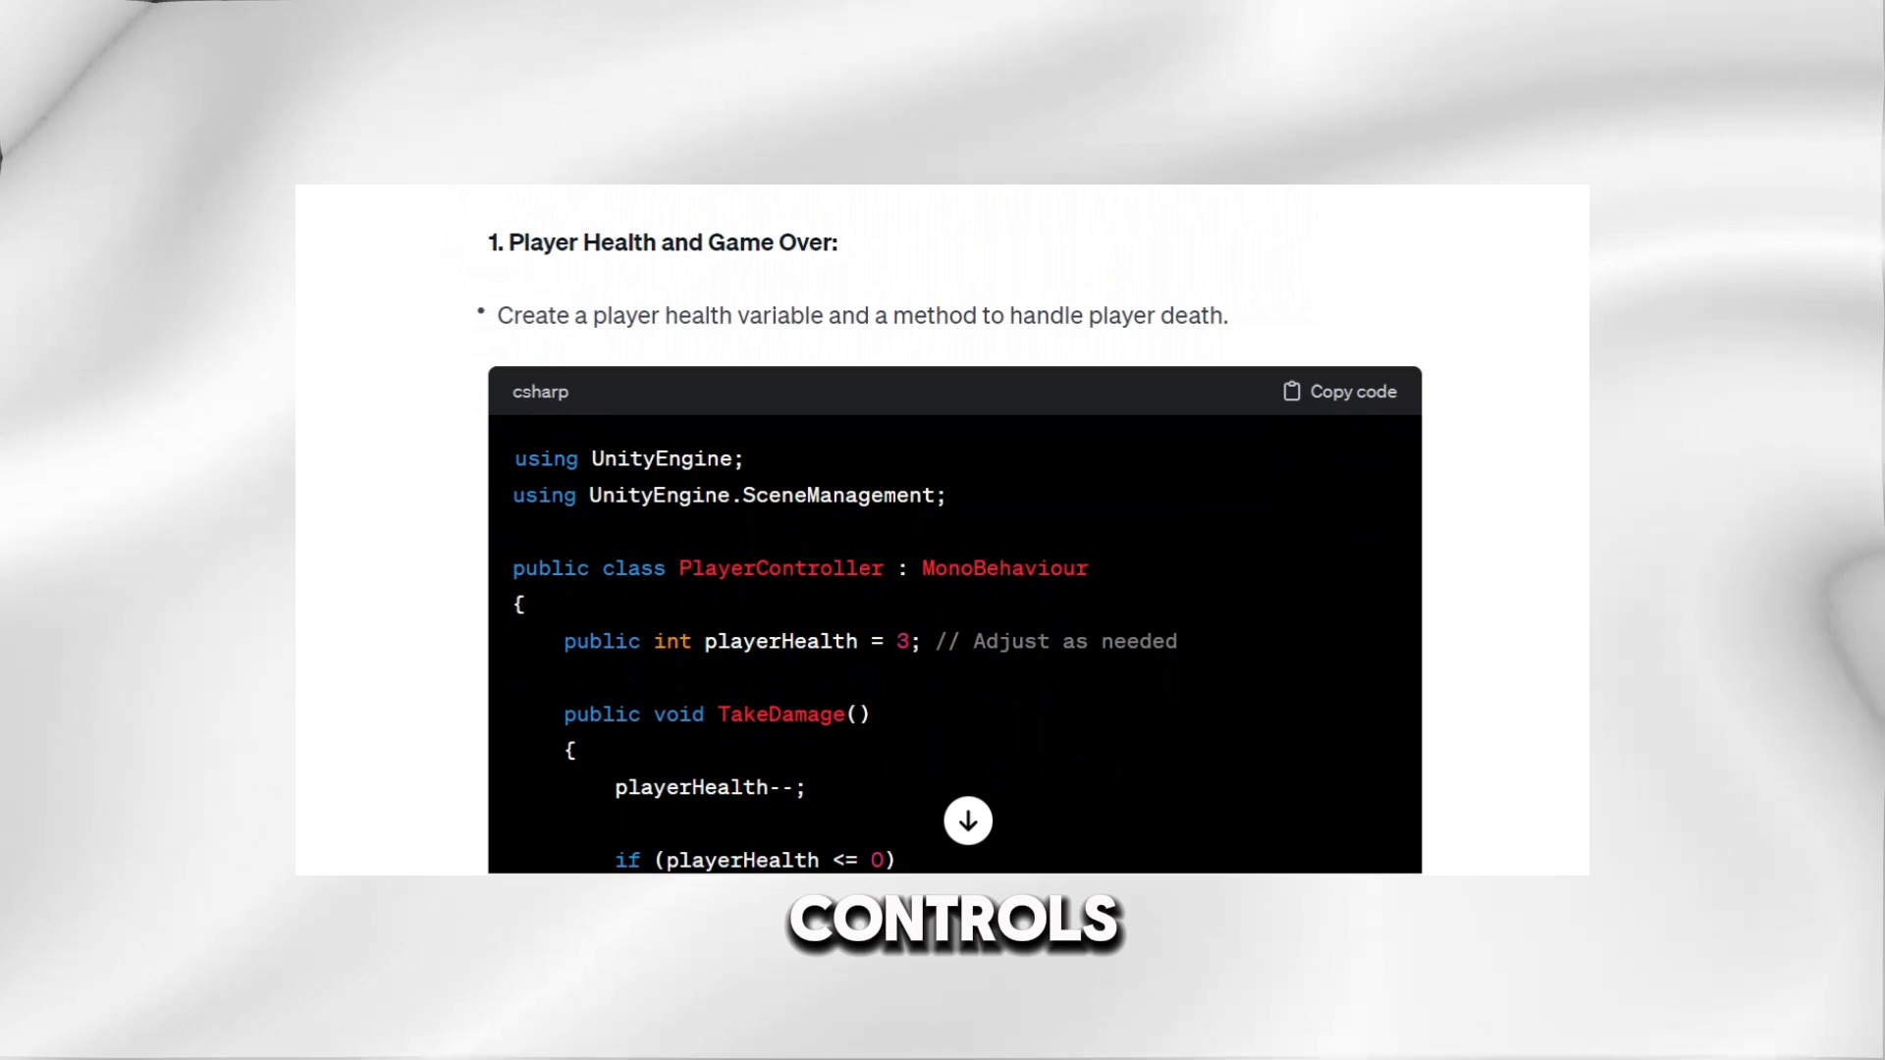
pyautogui.scroll(-3)
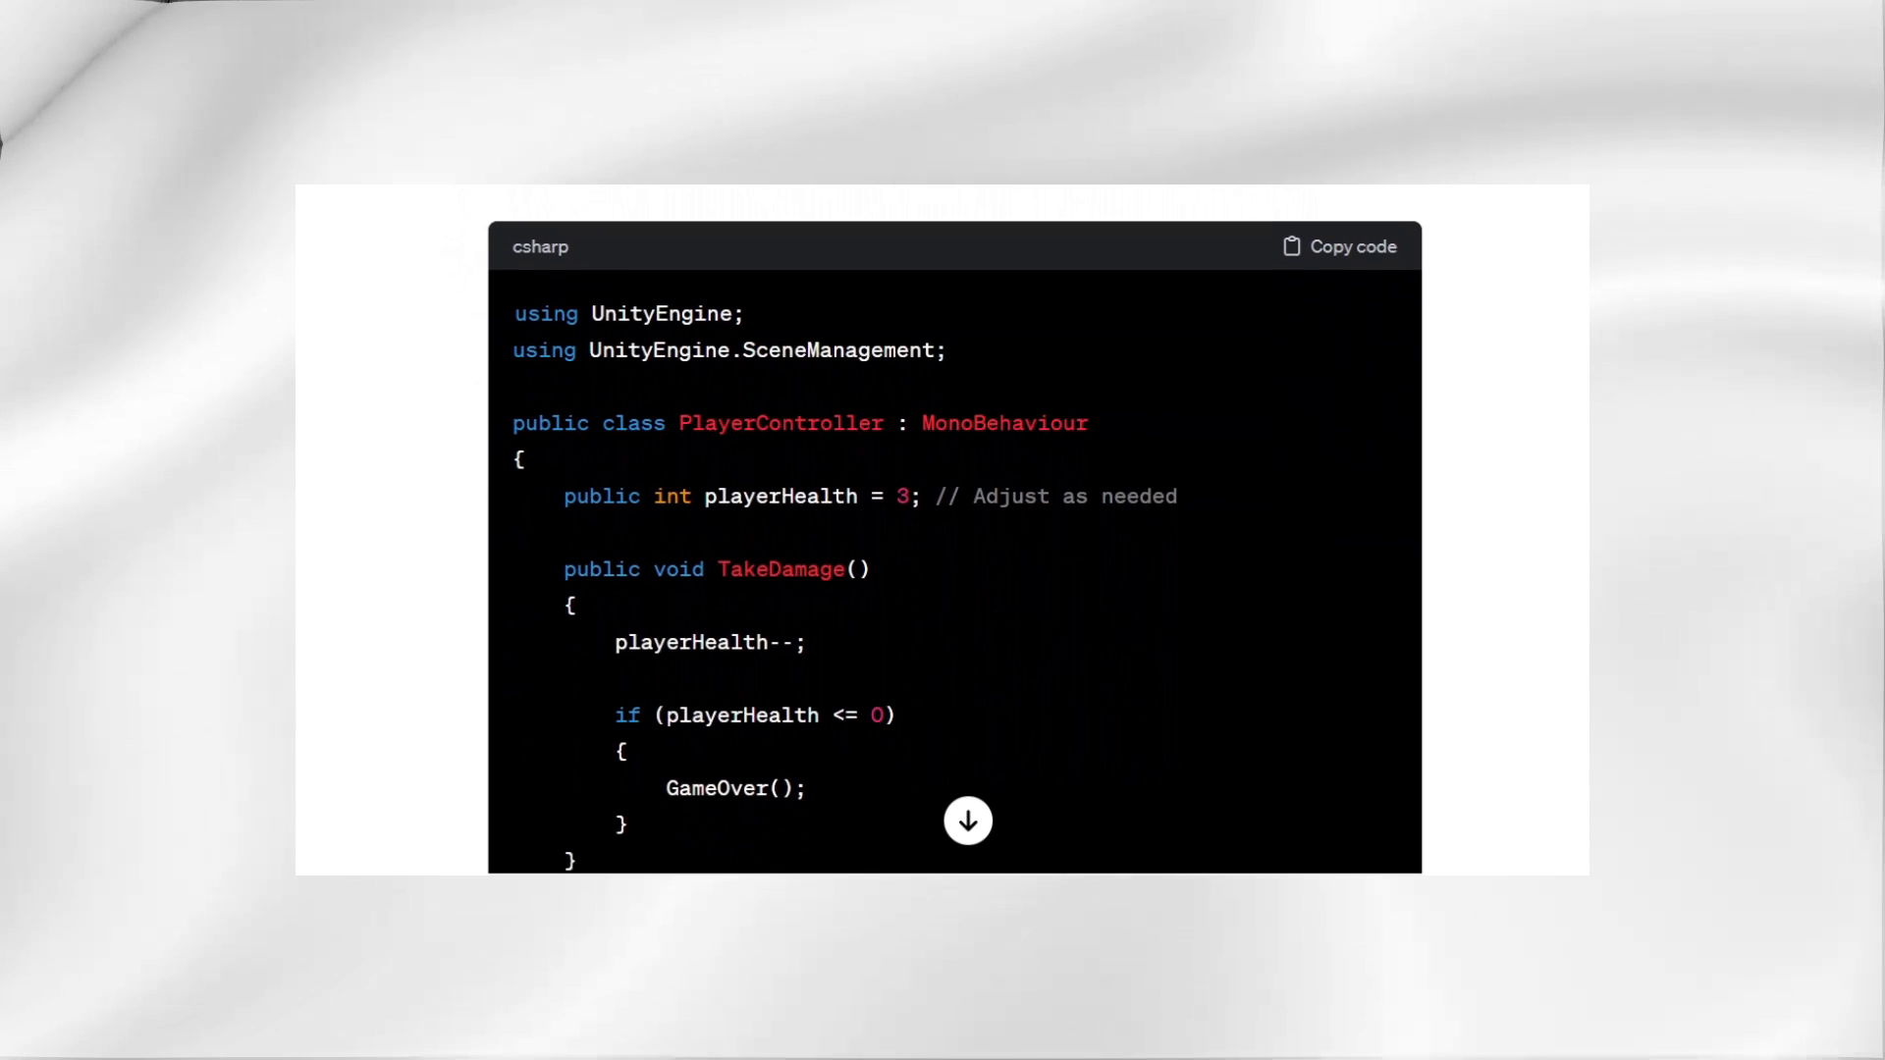
pyautogui.scroll(-3)
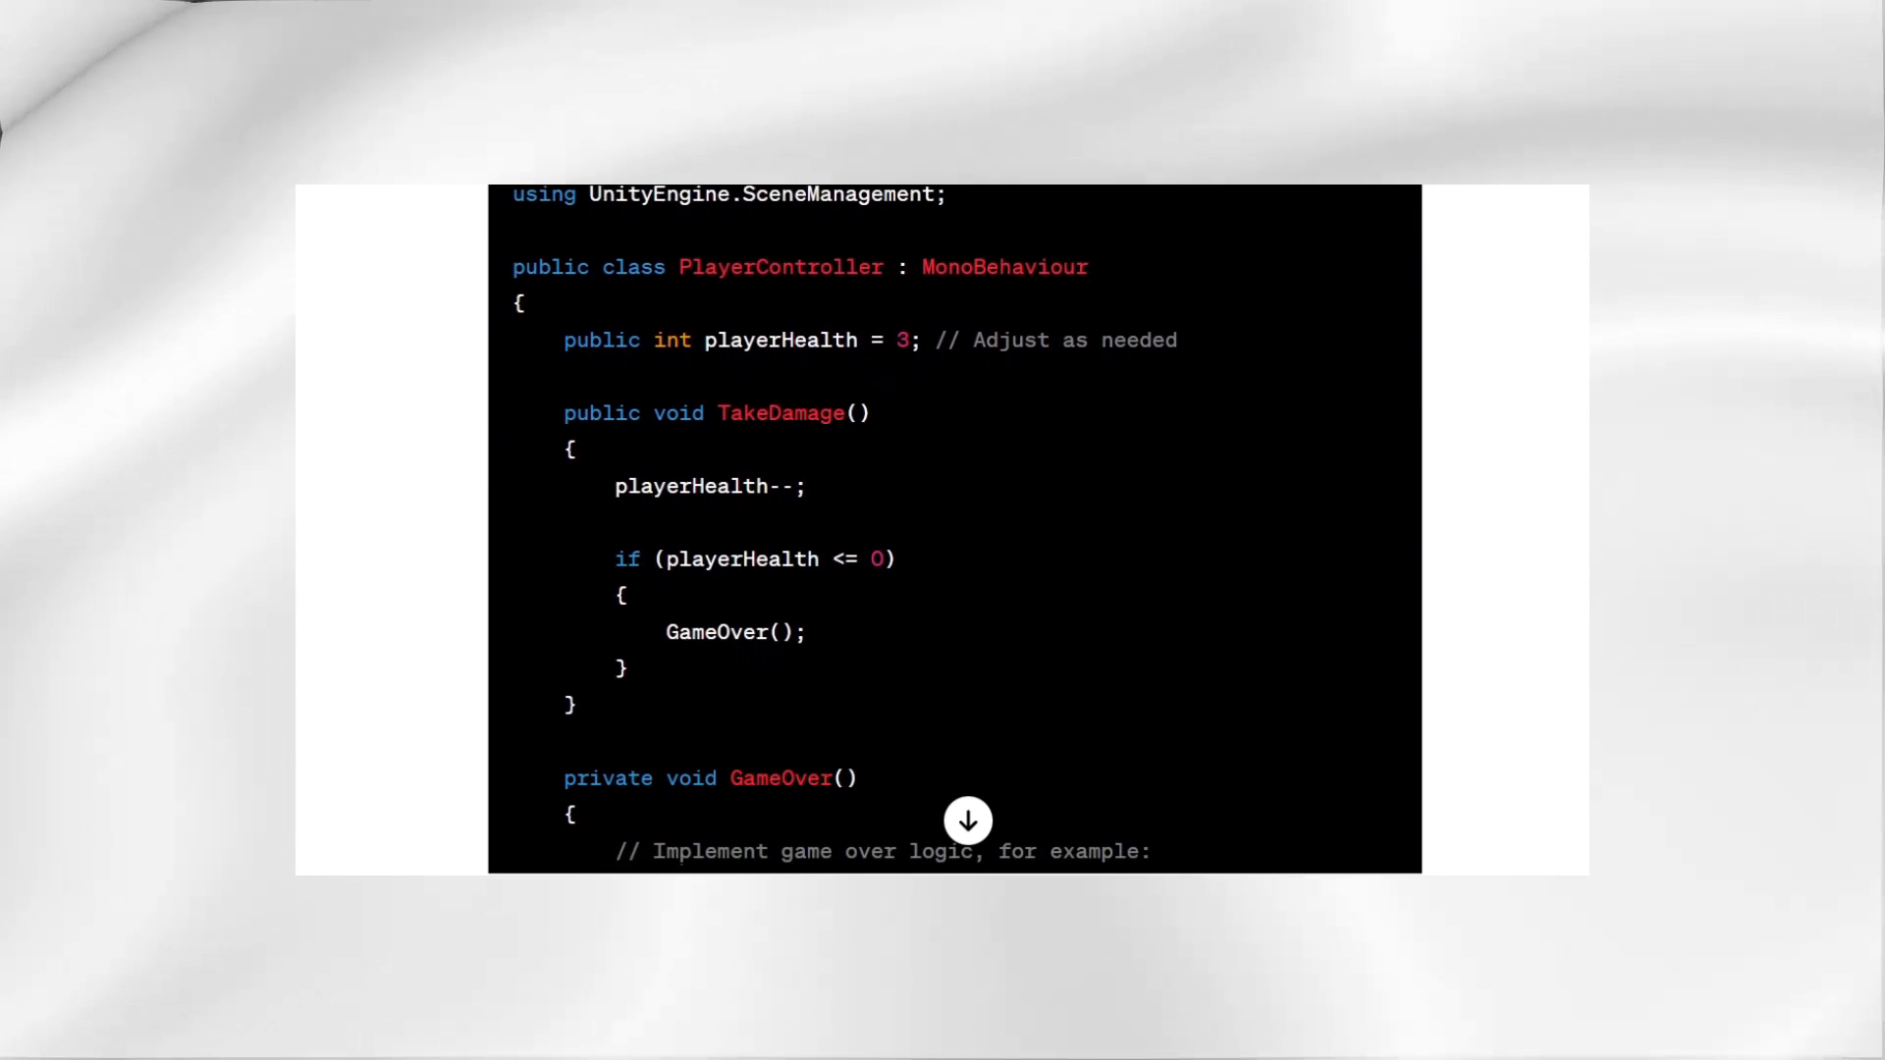
pyautogui.scroll(-3)
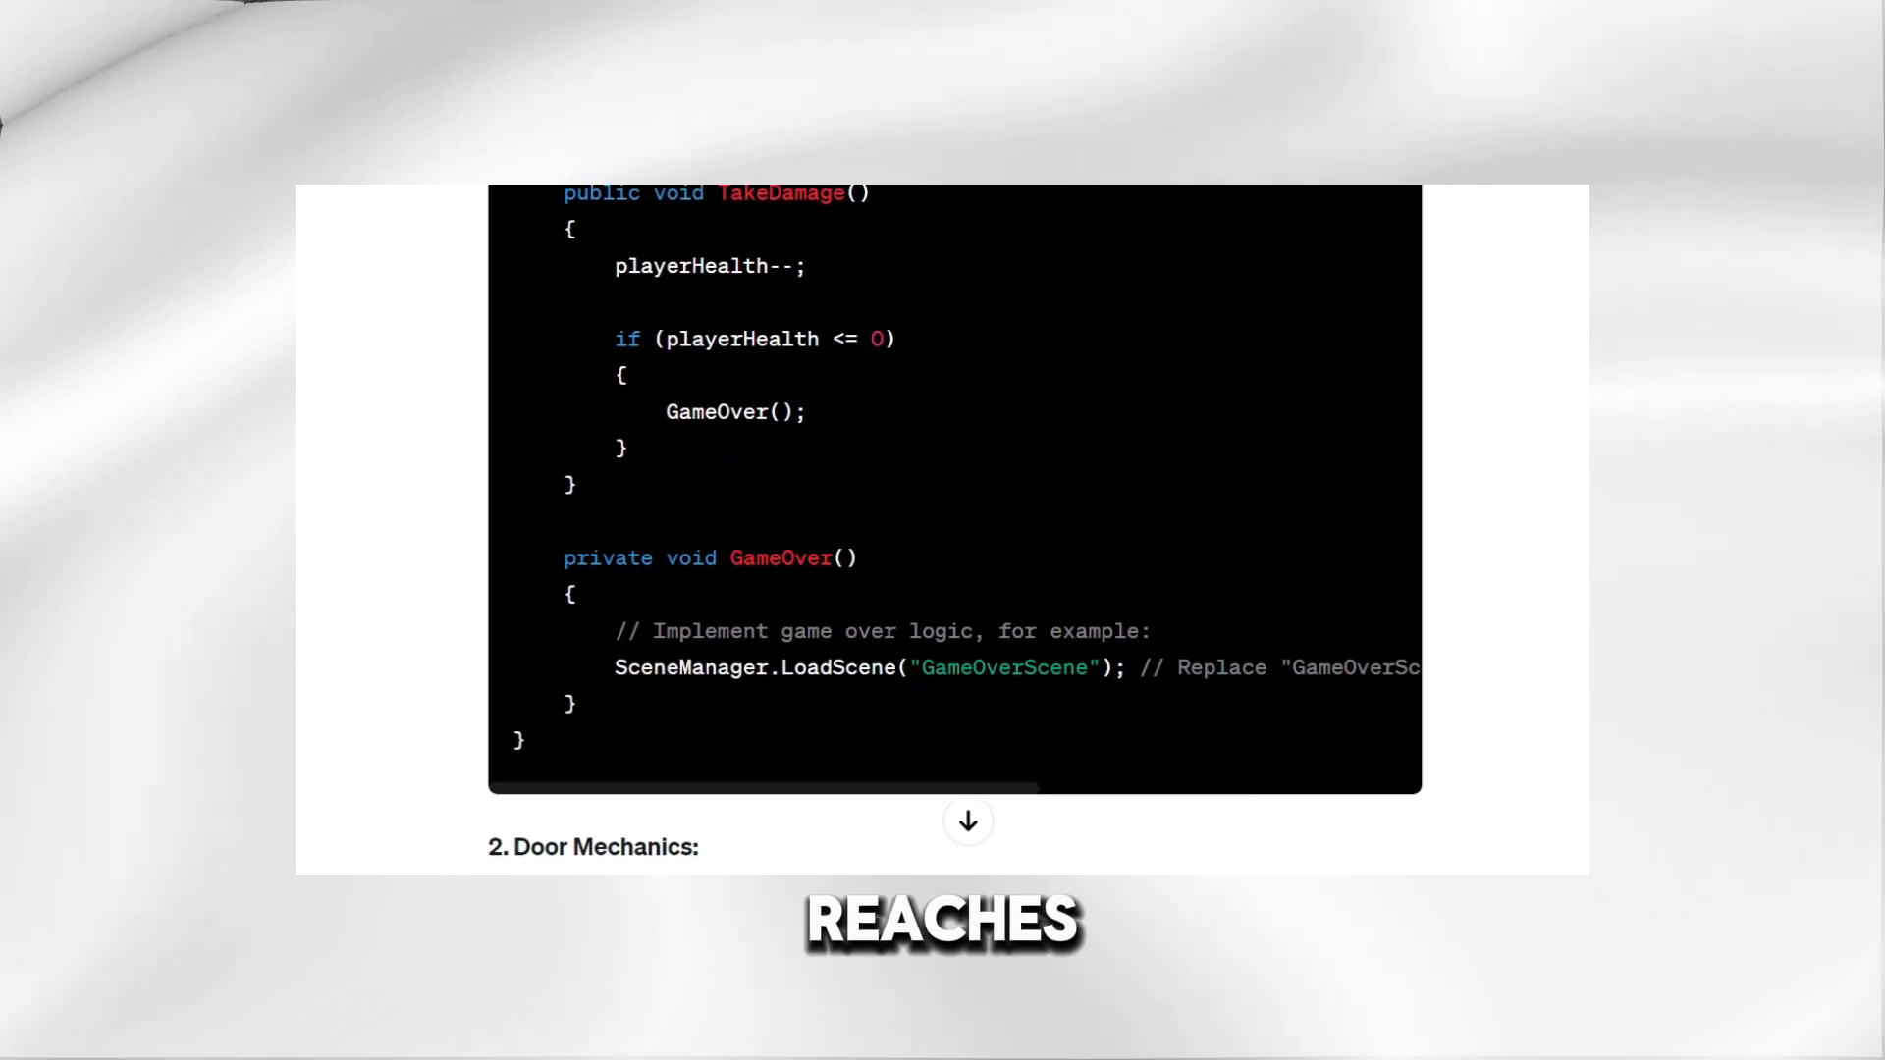
pyautogui.scroll(-3)
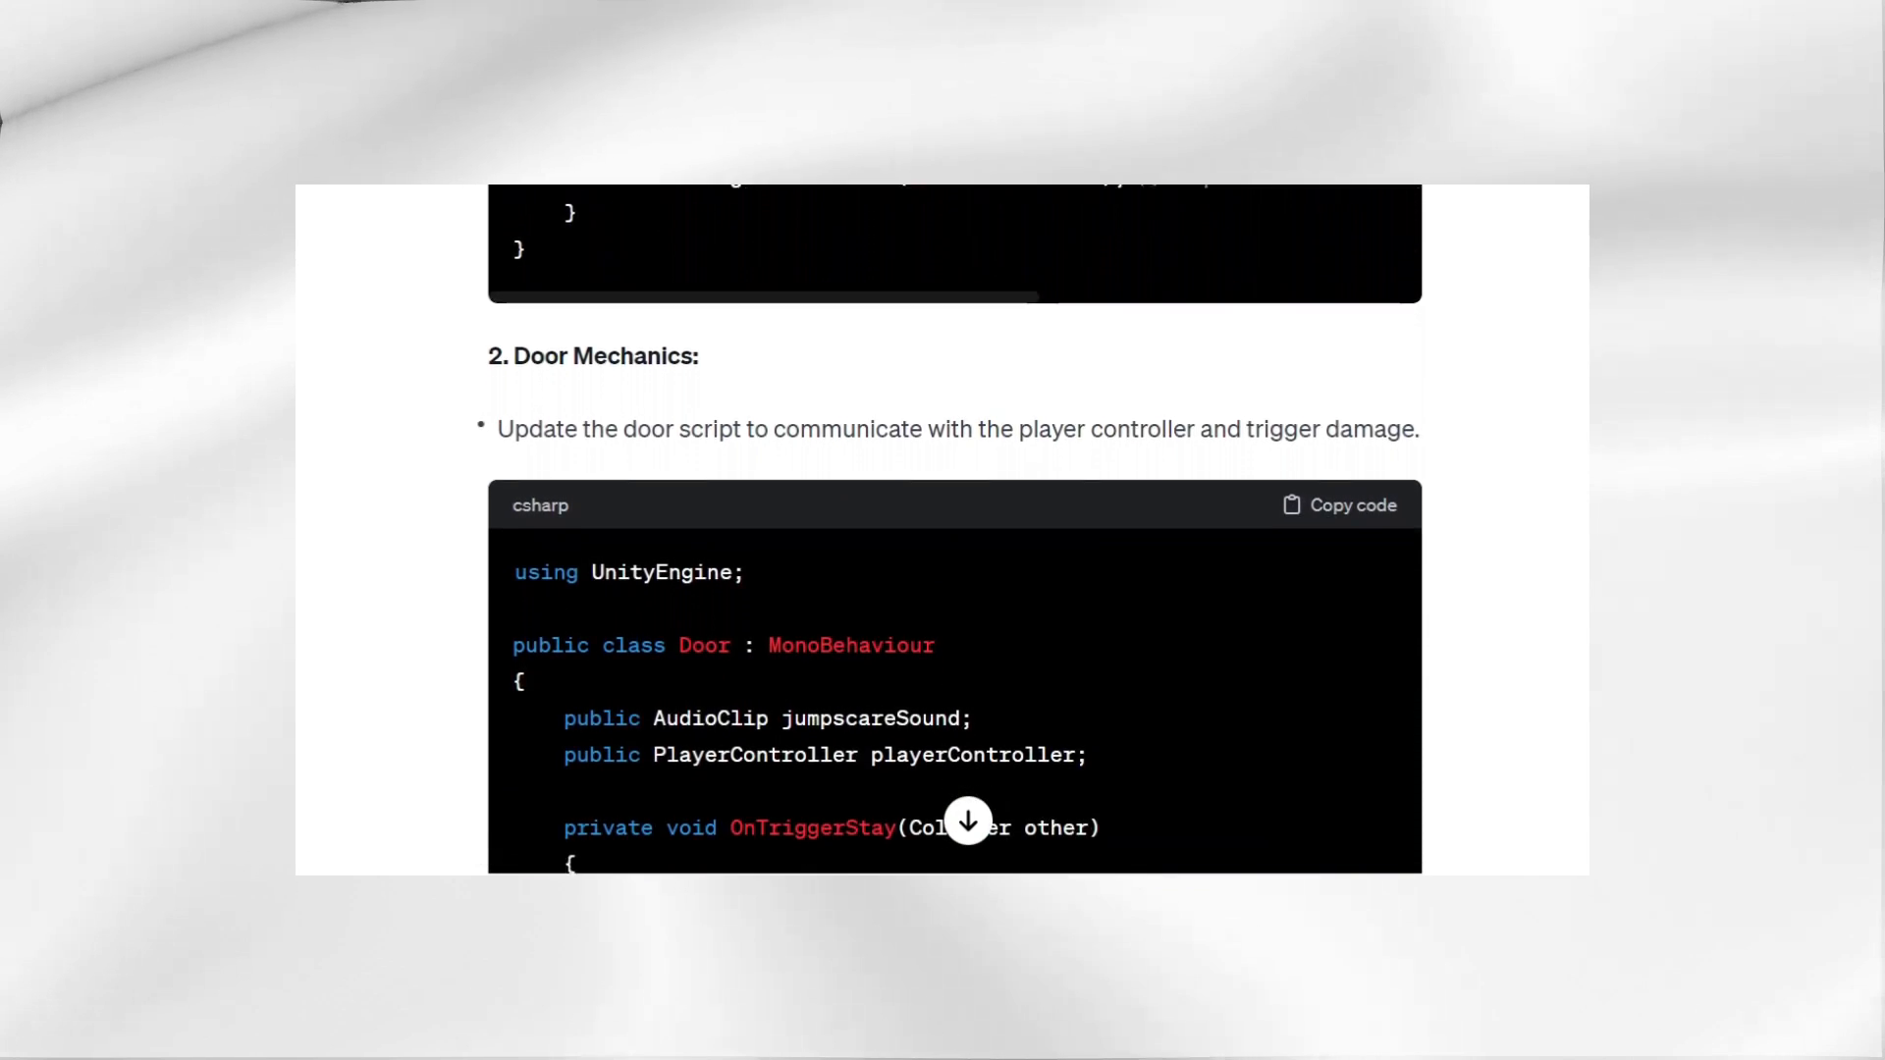
pyautogui.scroll(-3)
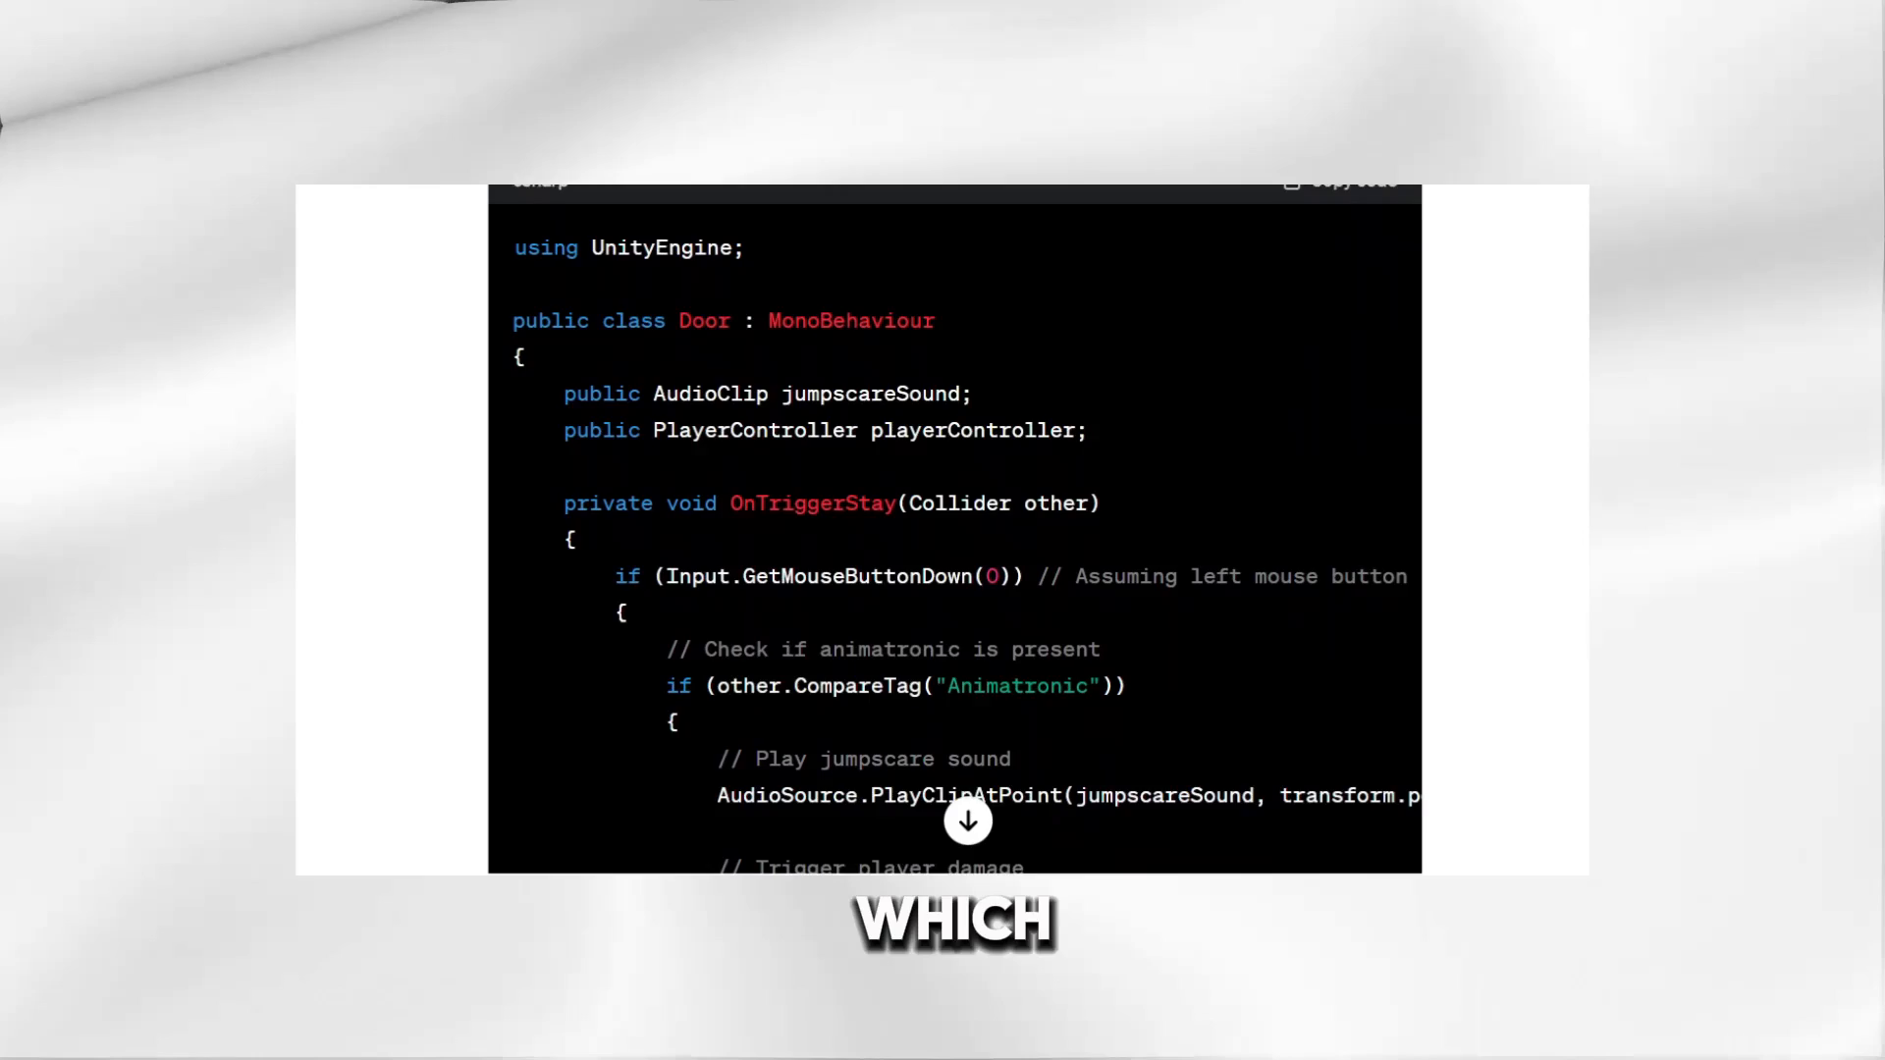
pyautogui.scroll(-3)
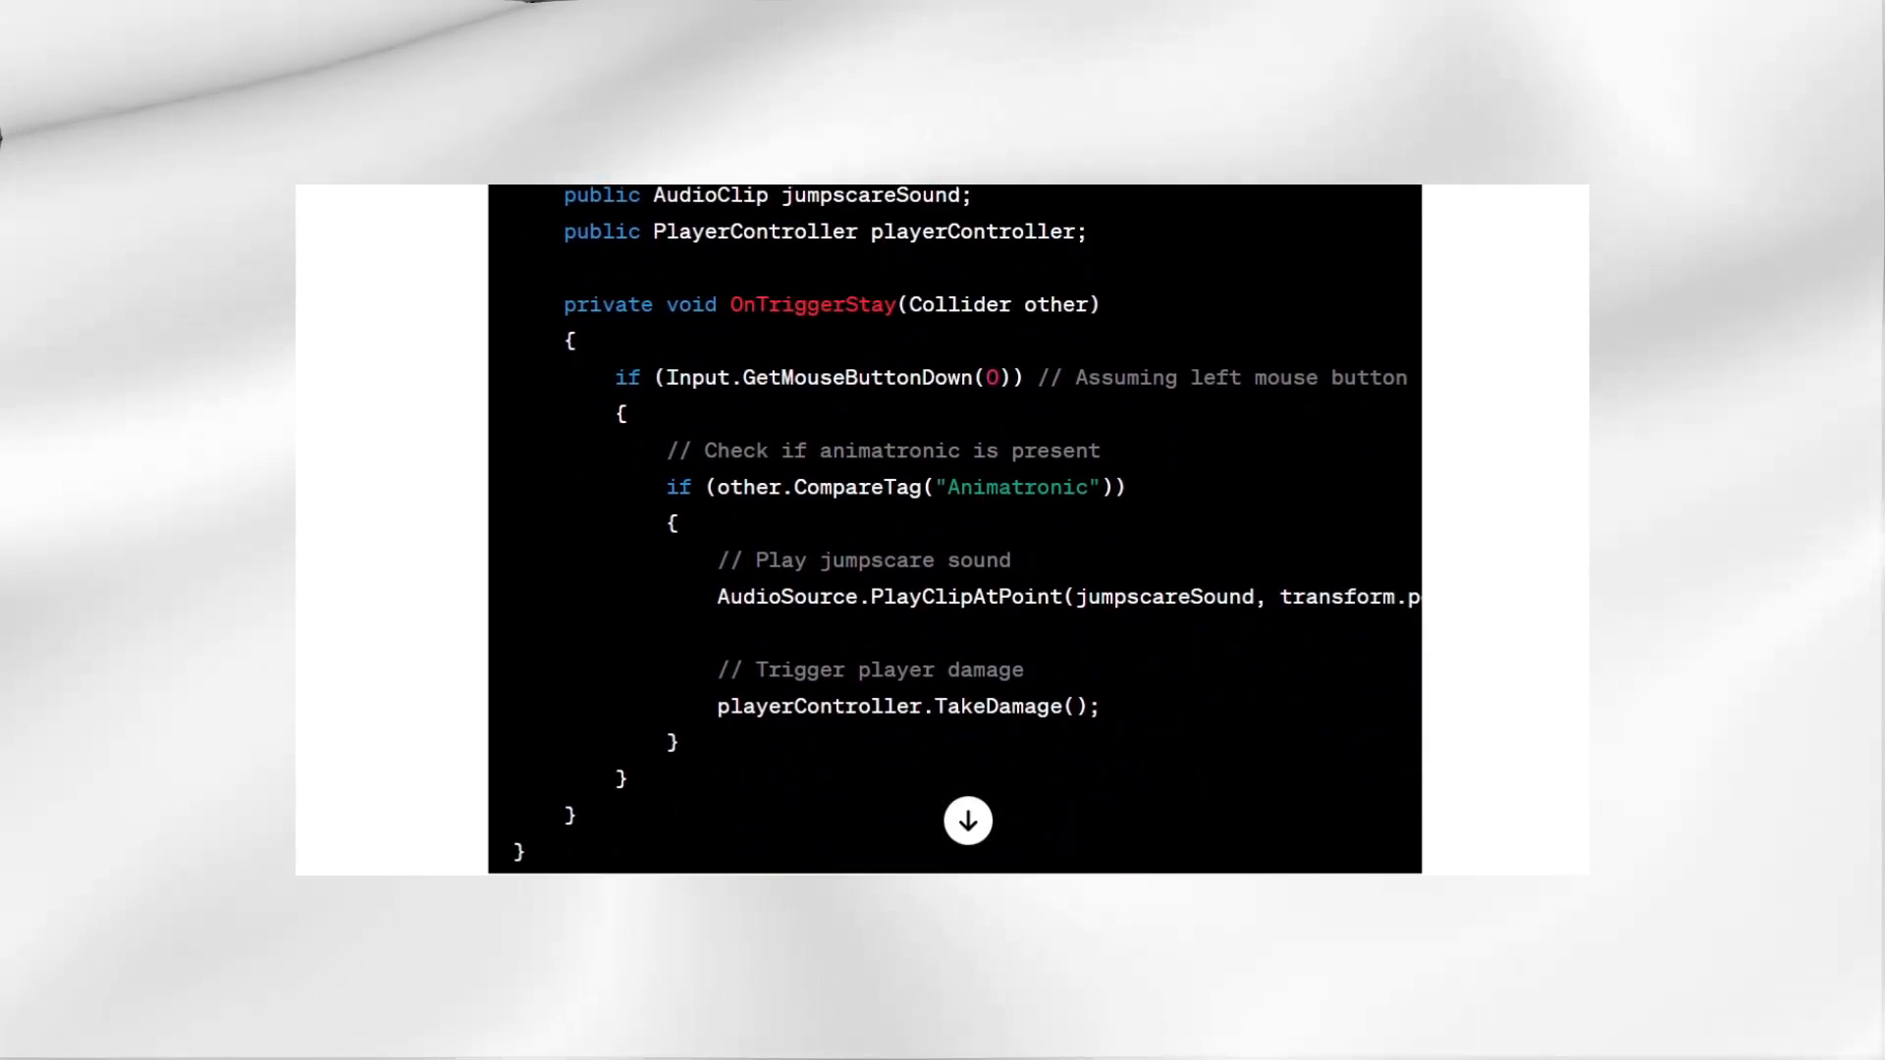
pyautogui.scroll(-3)
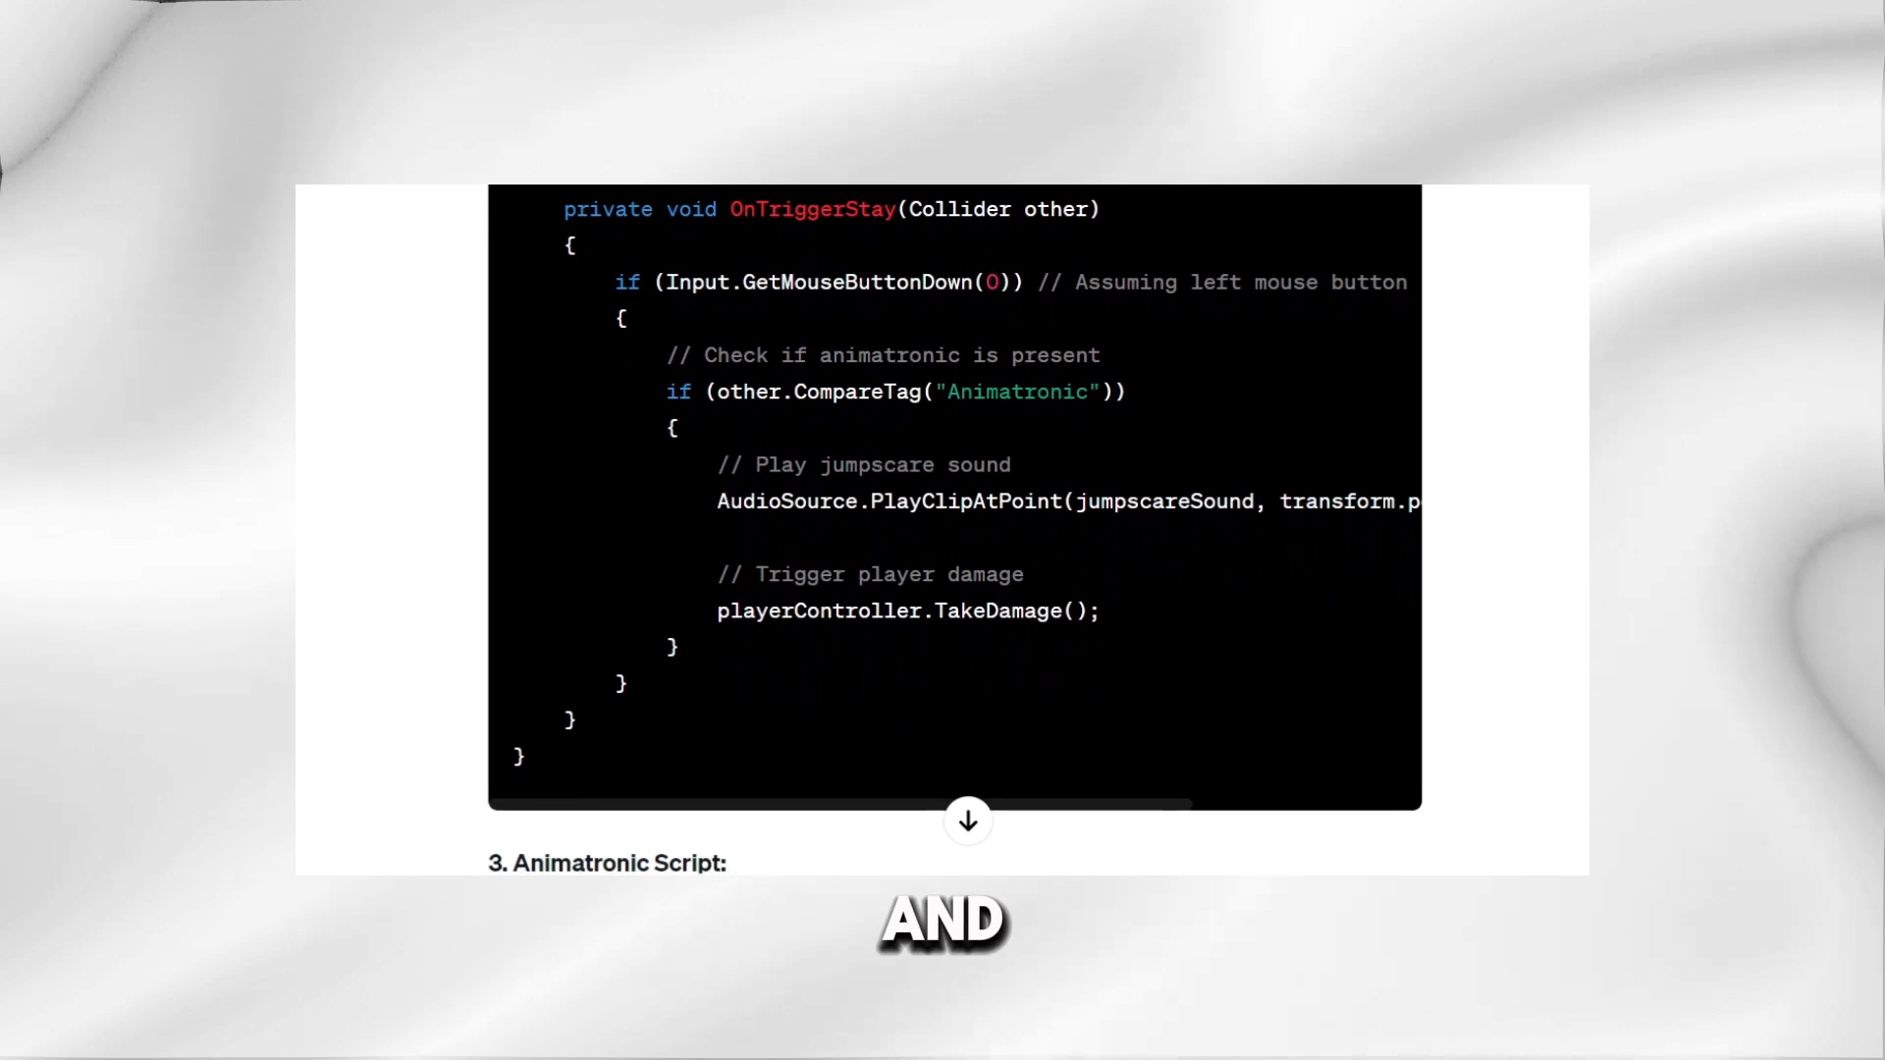
# Step: Scroll through ChatGPT's AppearAtRandomDoor animatronic script with the breathing sound
pyautogui.scroll(-3)
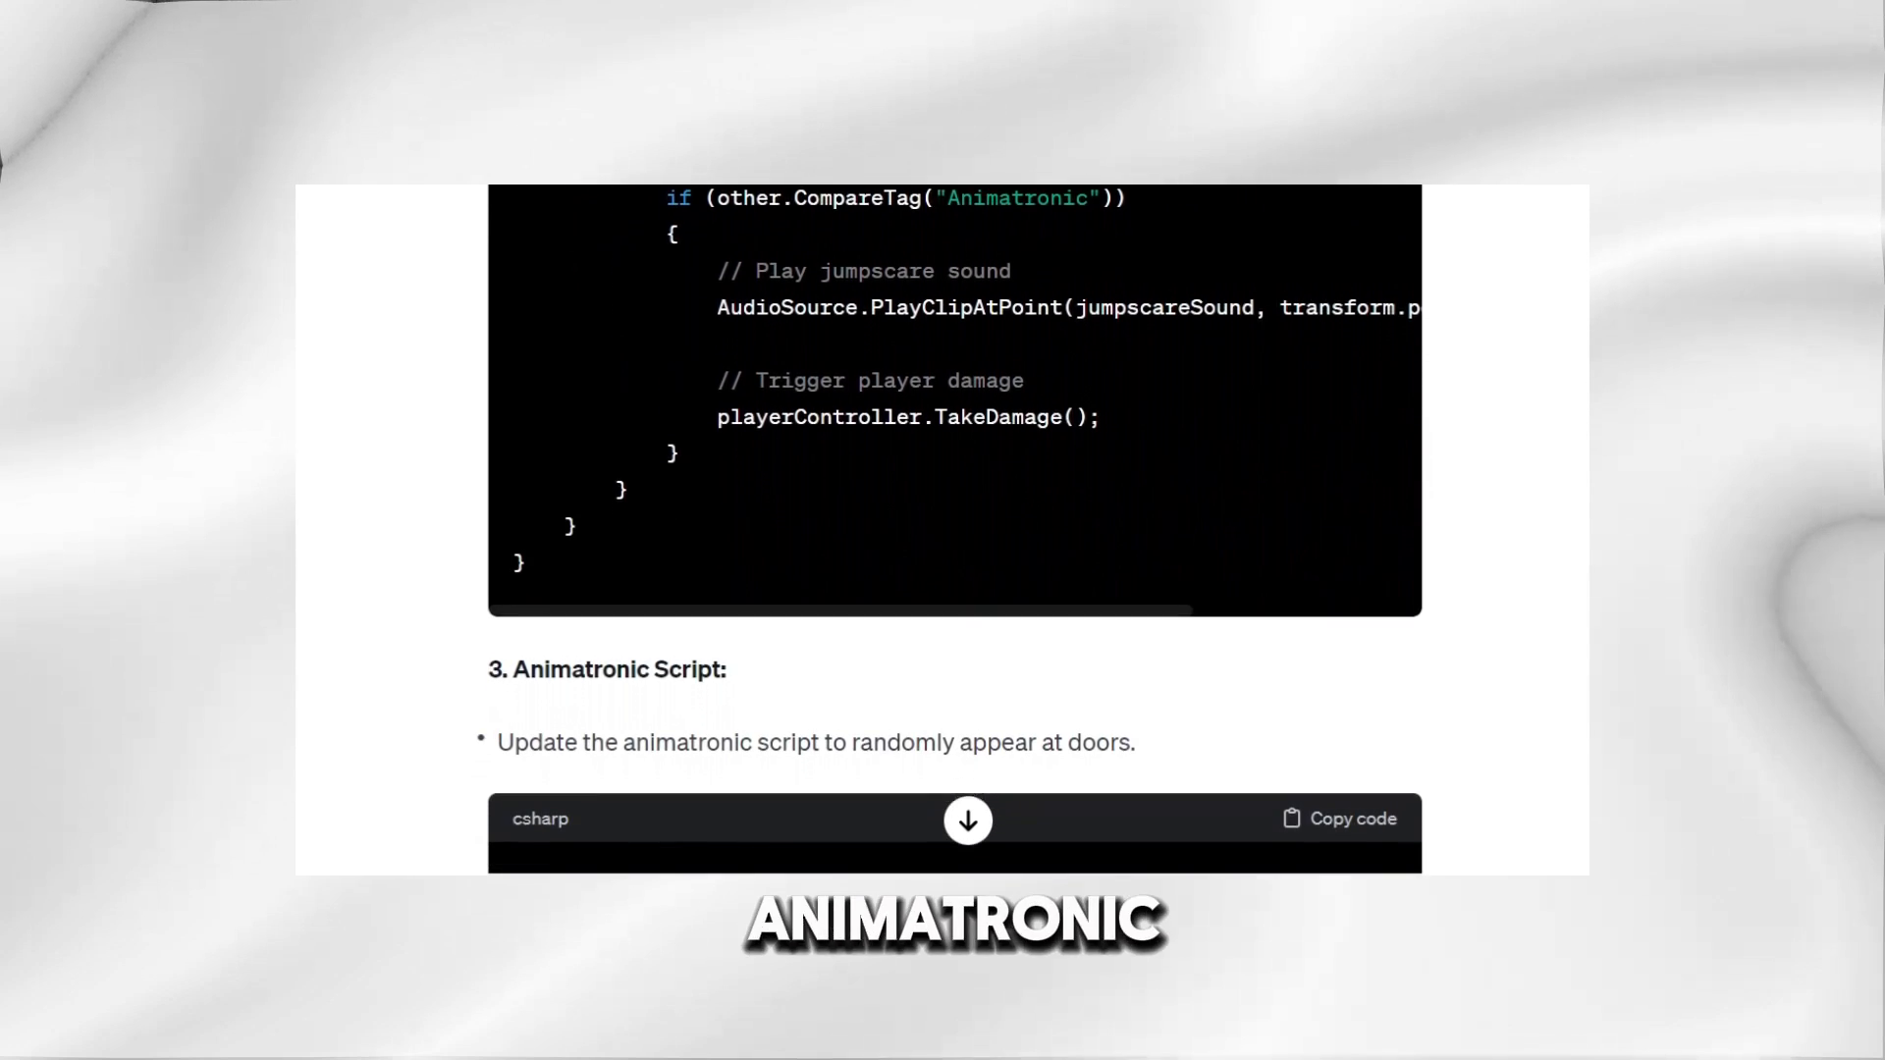
pyautogui.scroll(-3)
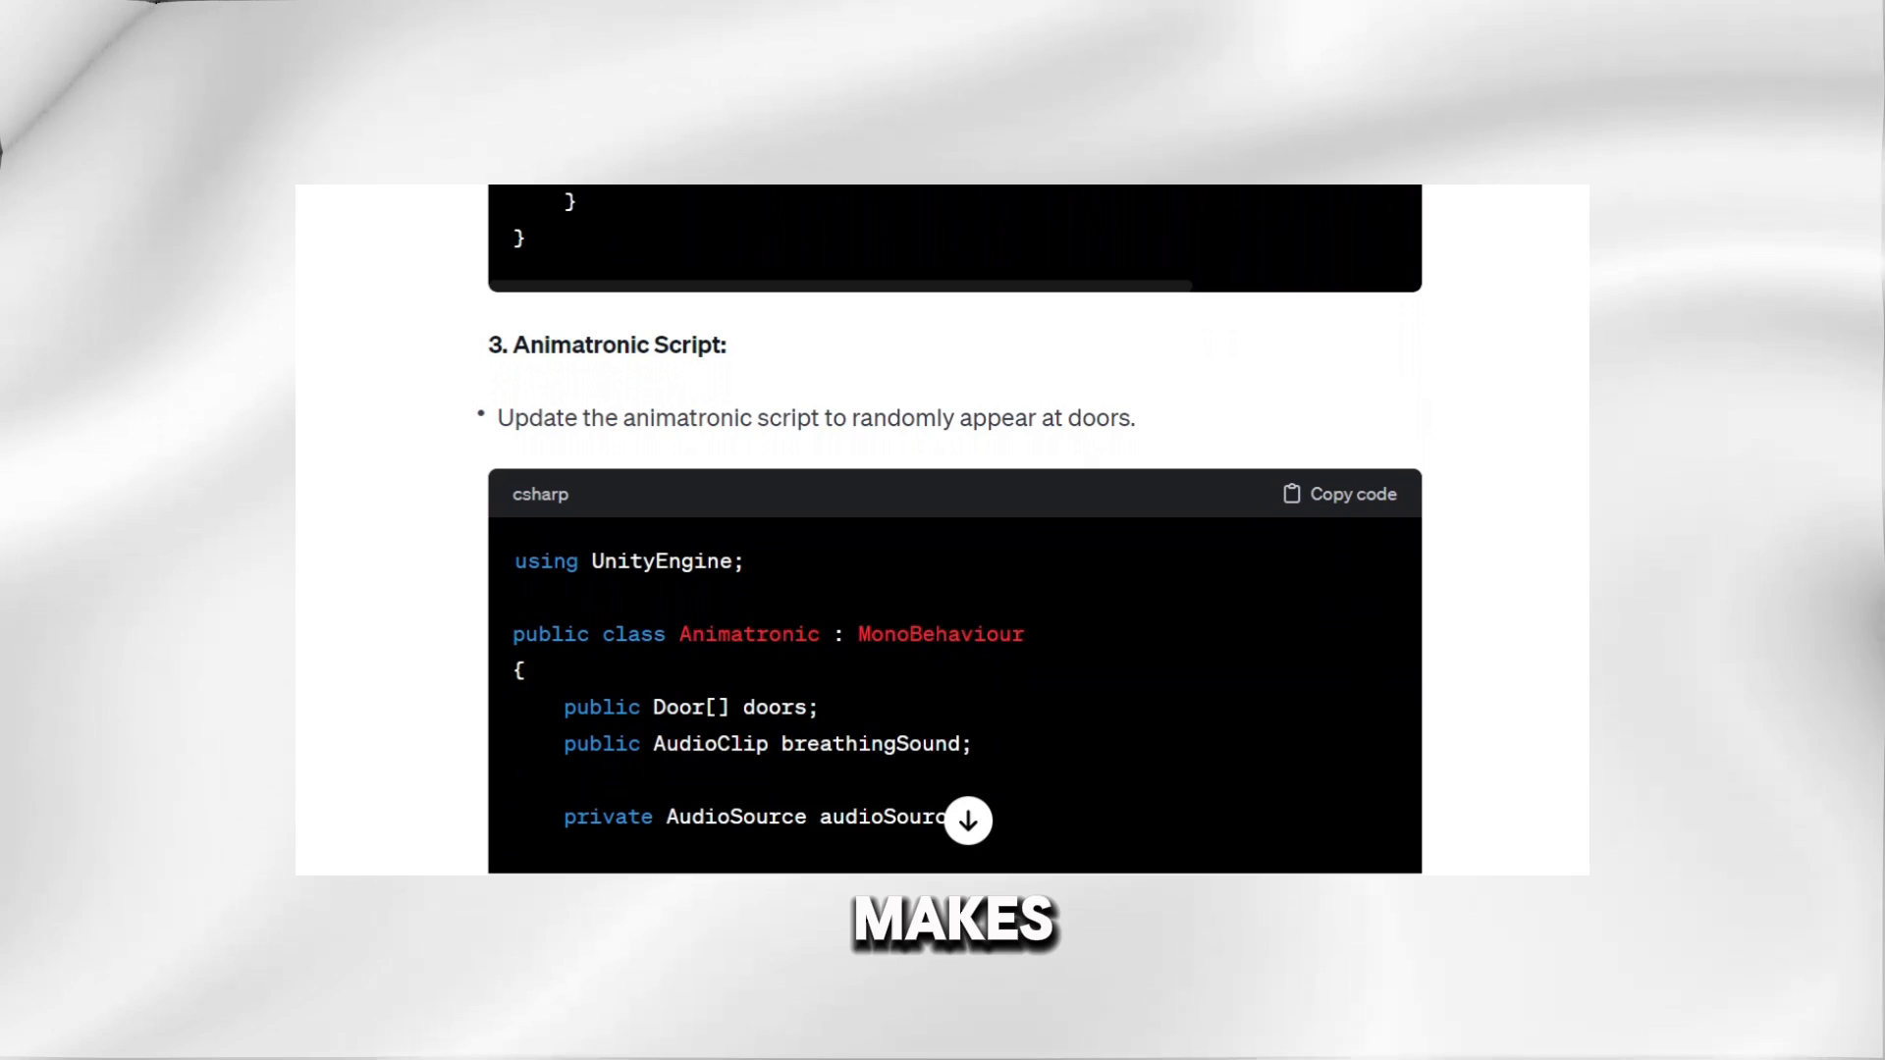
pyautogui.scroll(-3)
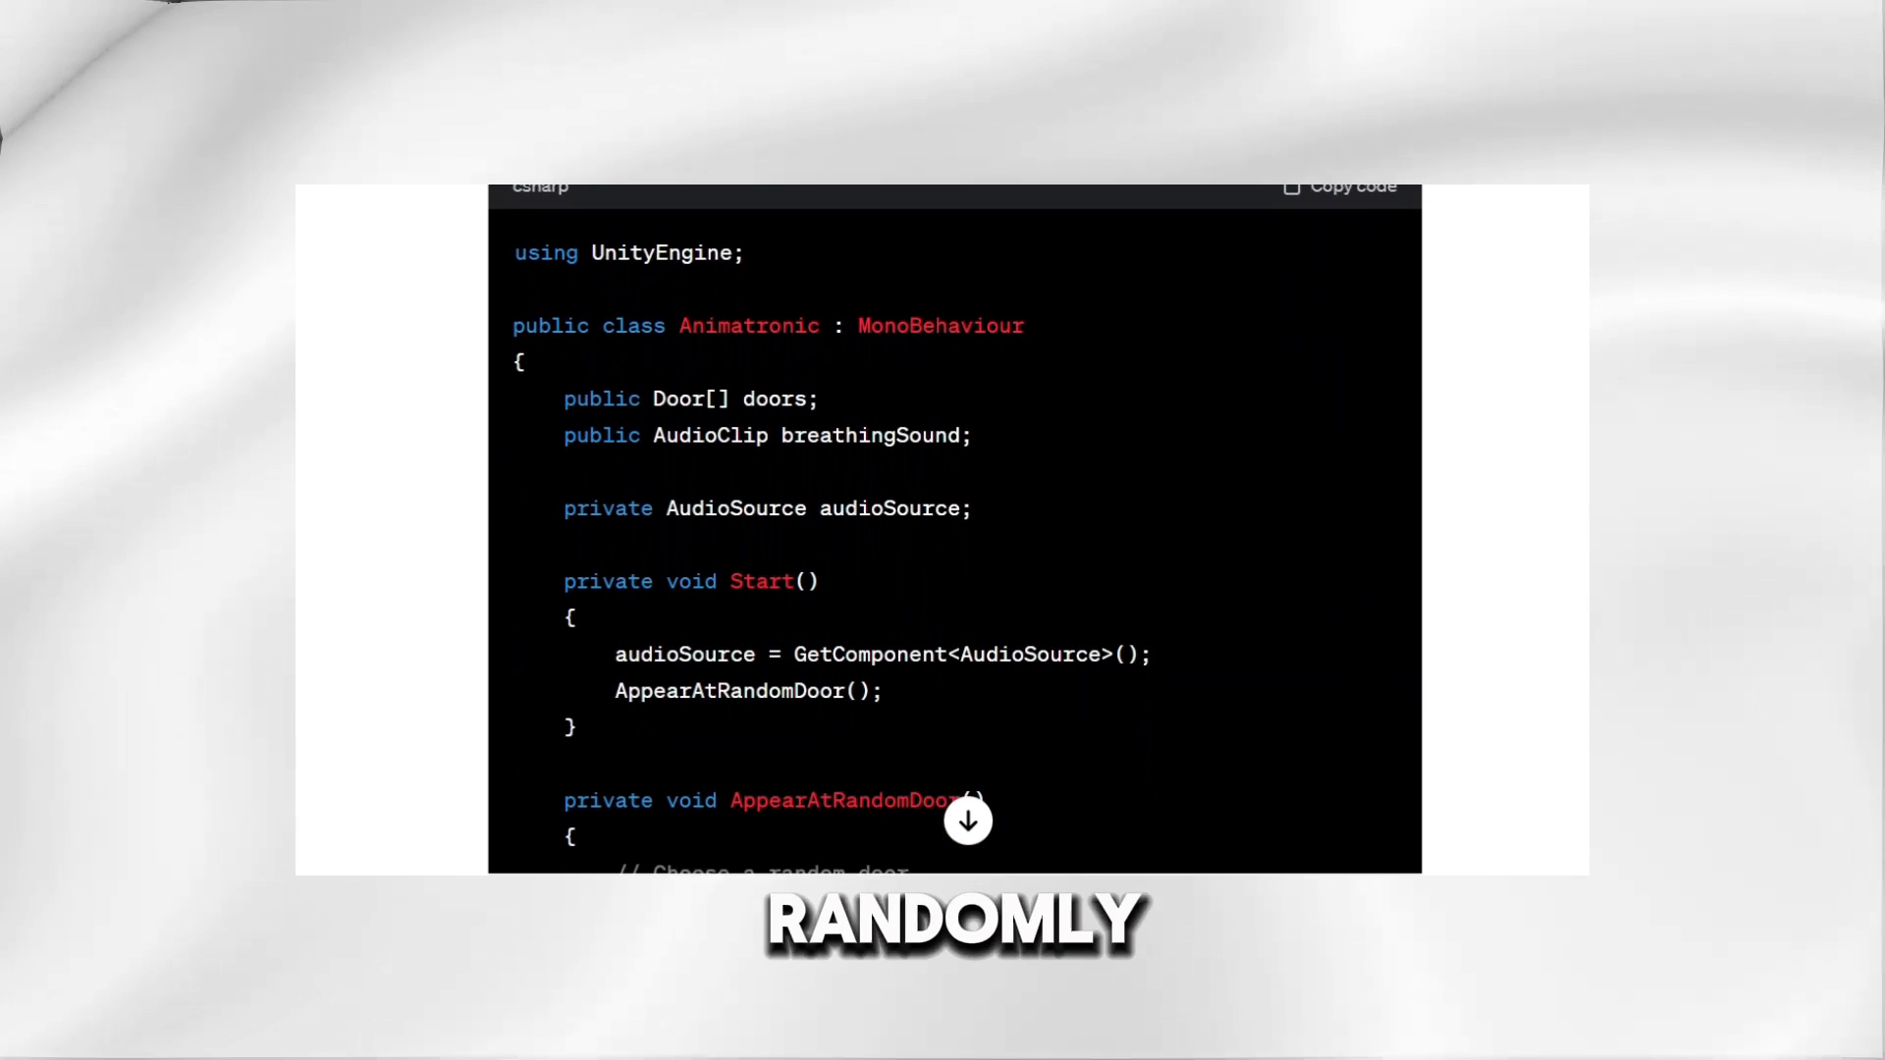
pyautogui.scroll(-3)
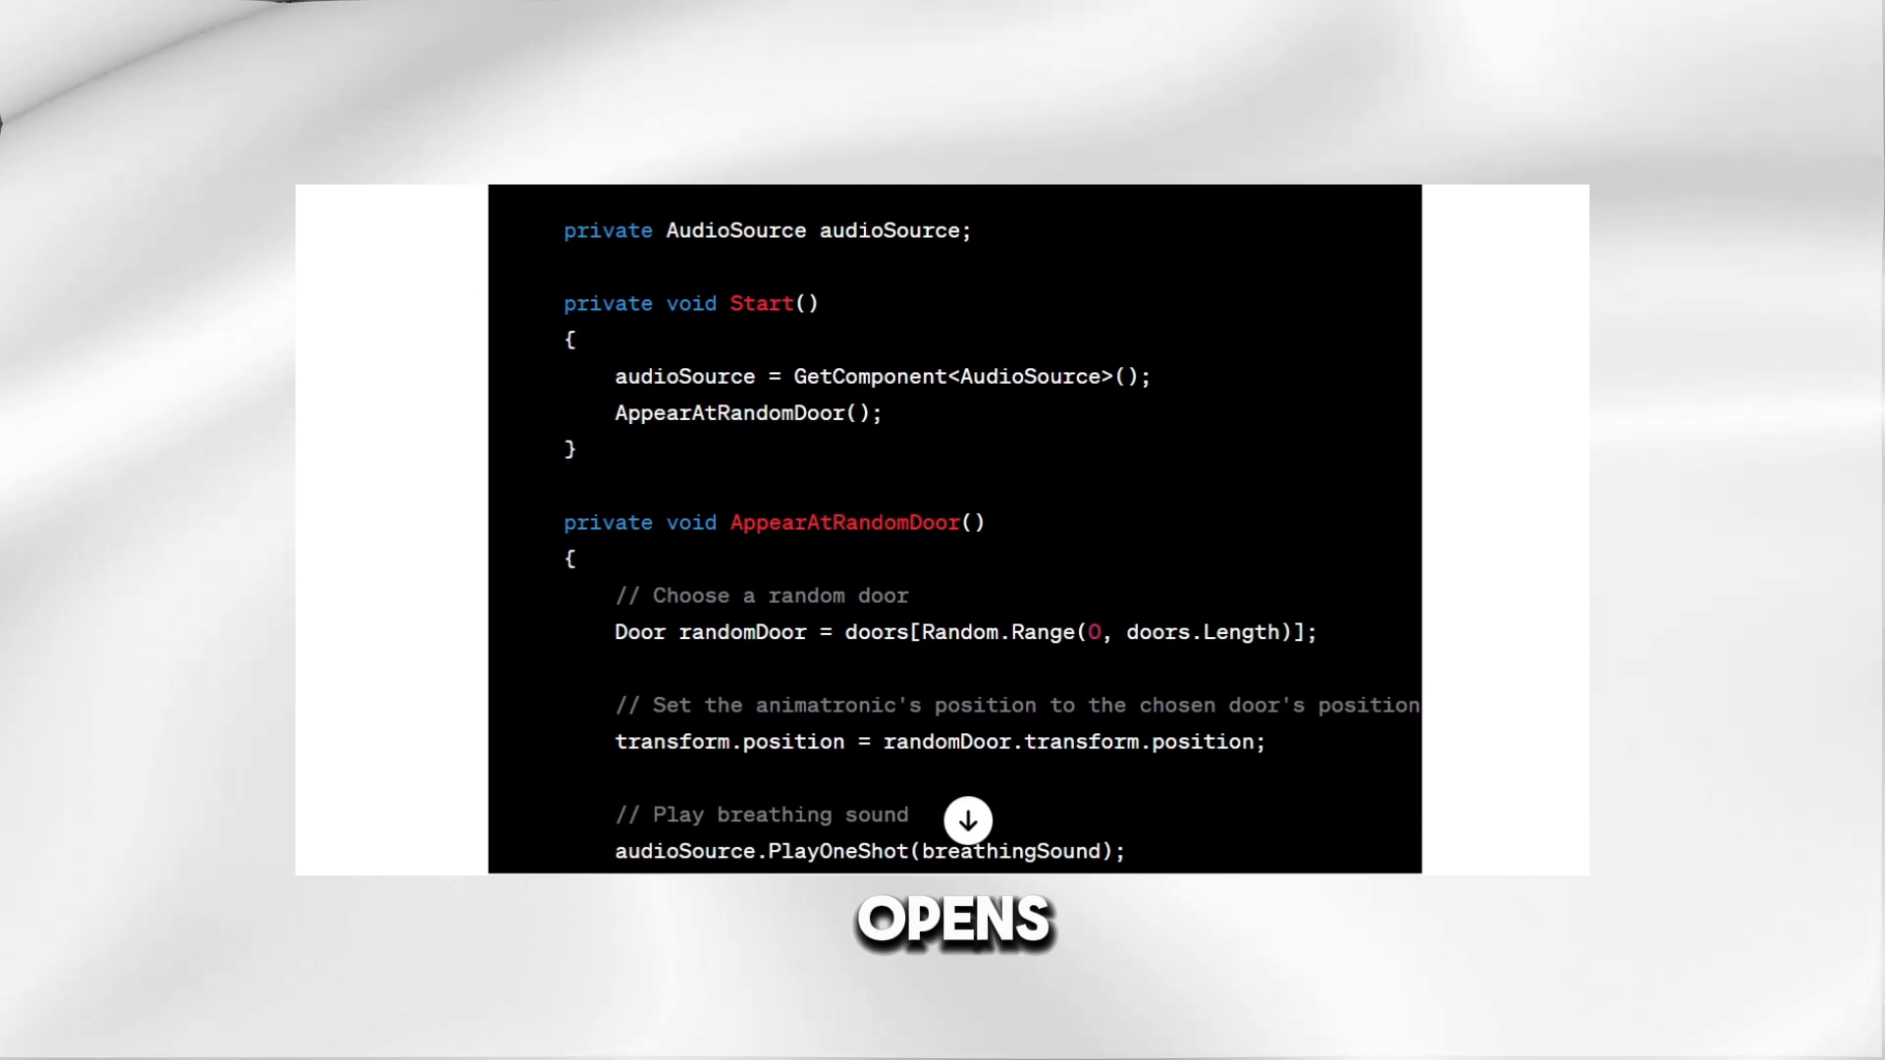
pyautogui.scroll(-3)
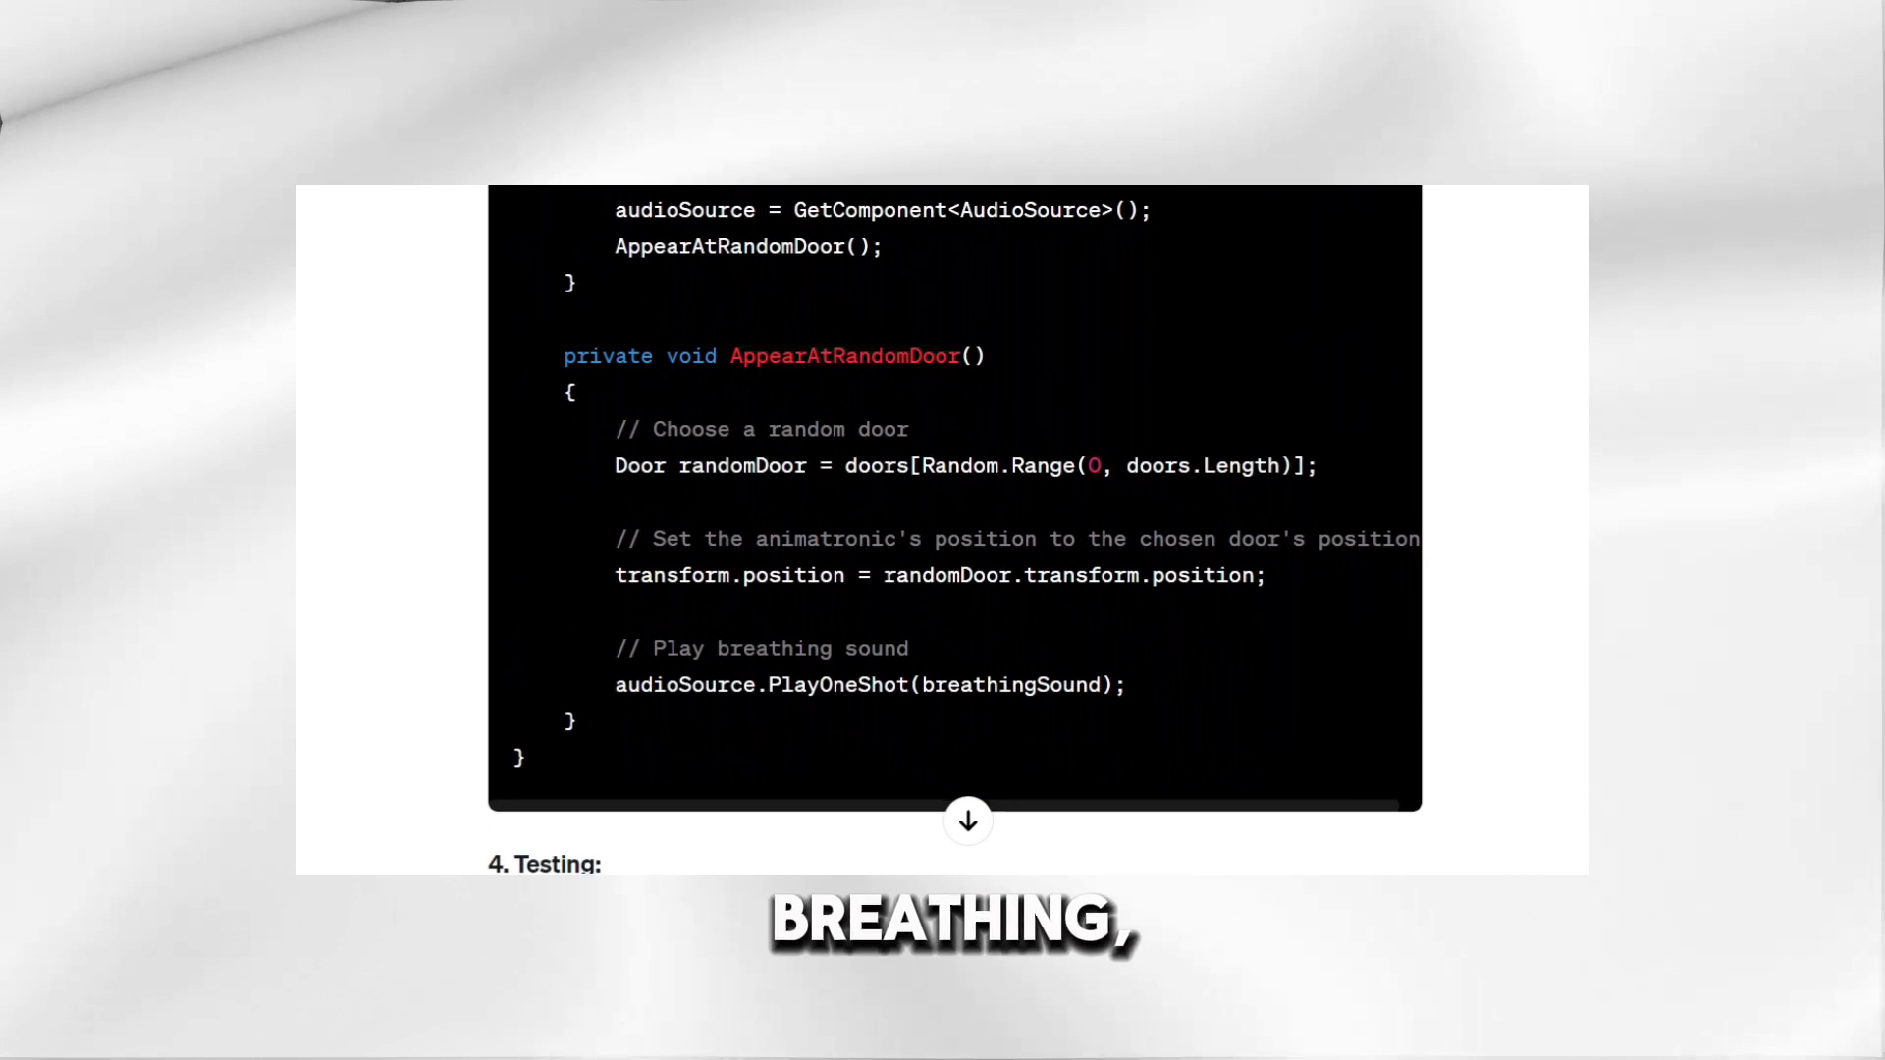
pyautogui.scroll(-3)
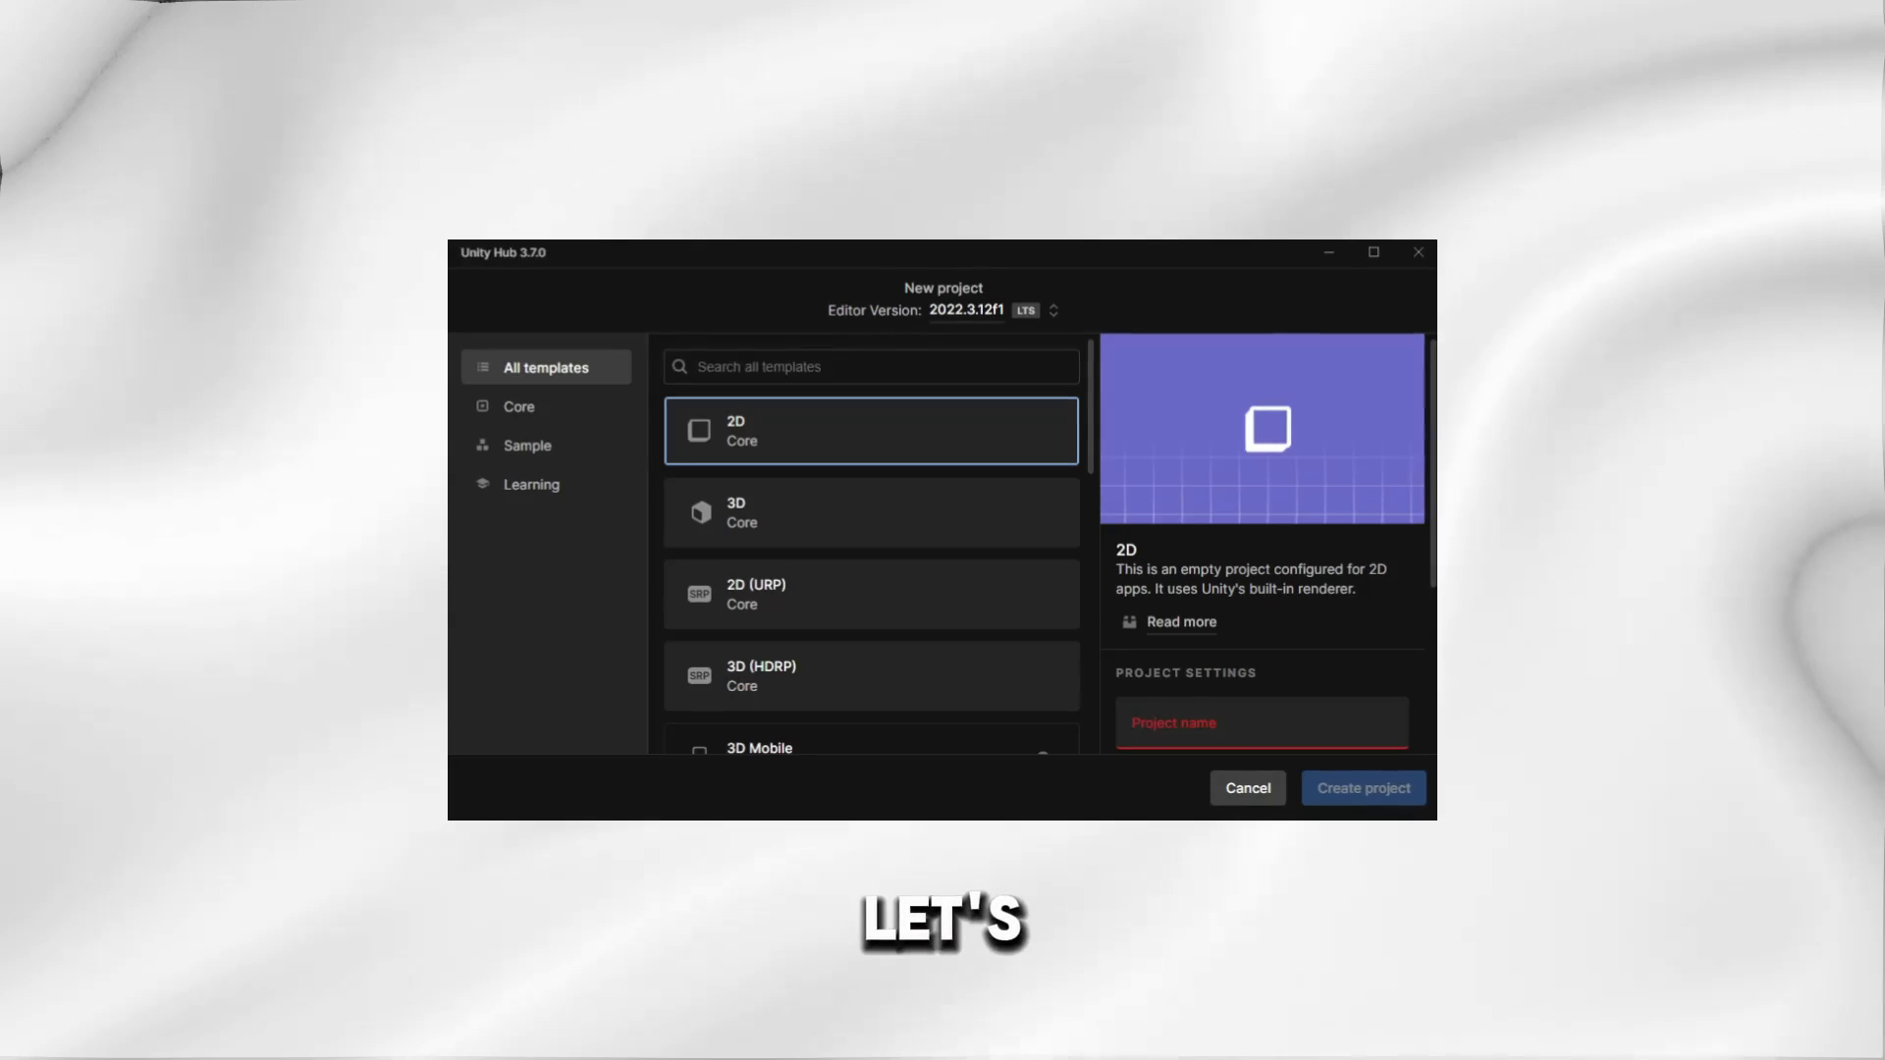
# Step: Create a 3D Core project named 'FNAF 4 COPY' in Unity Hub
pyautogui.click(869, 513)
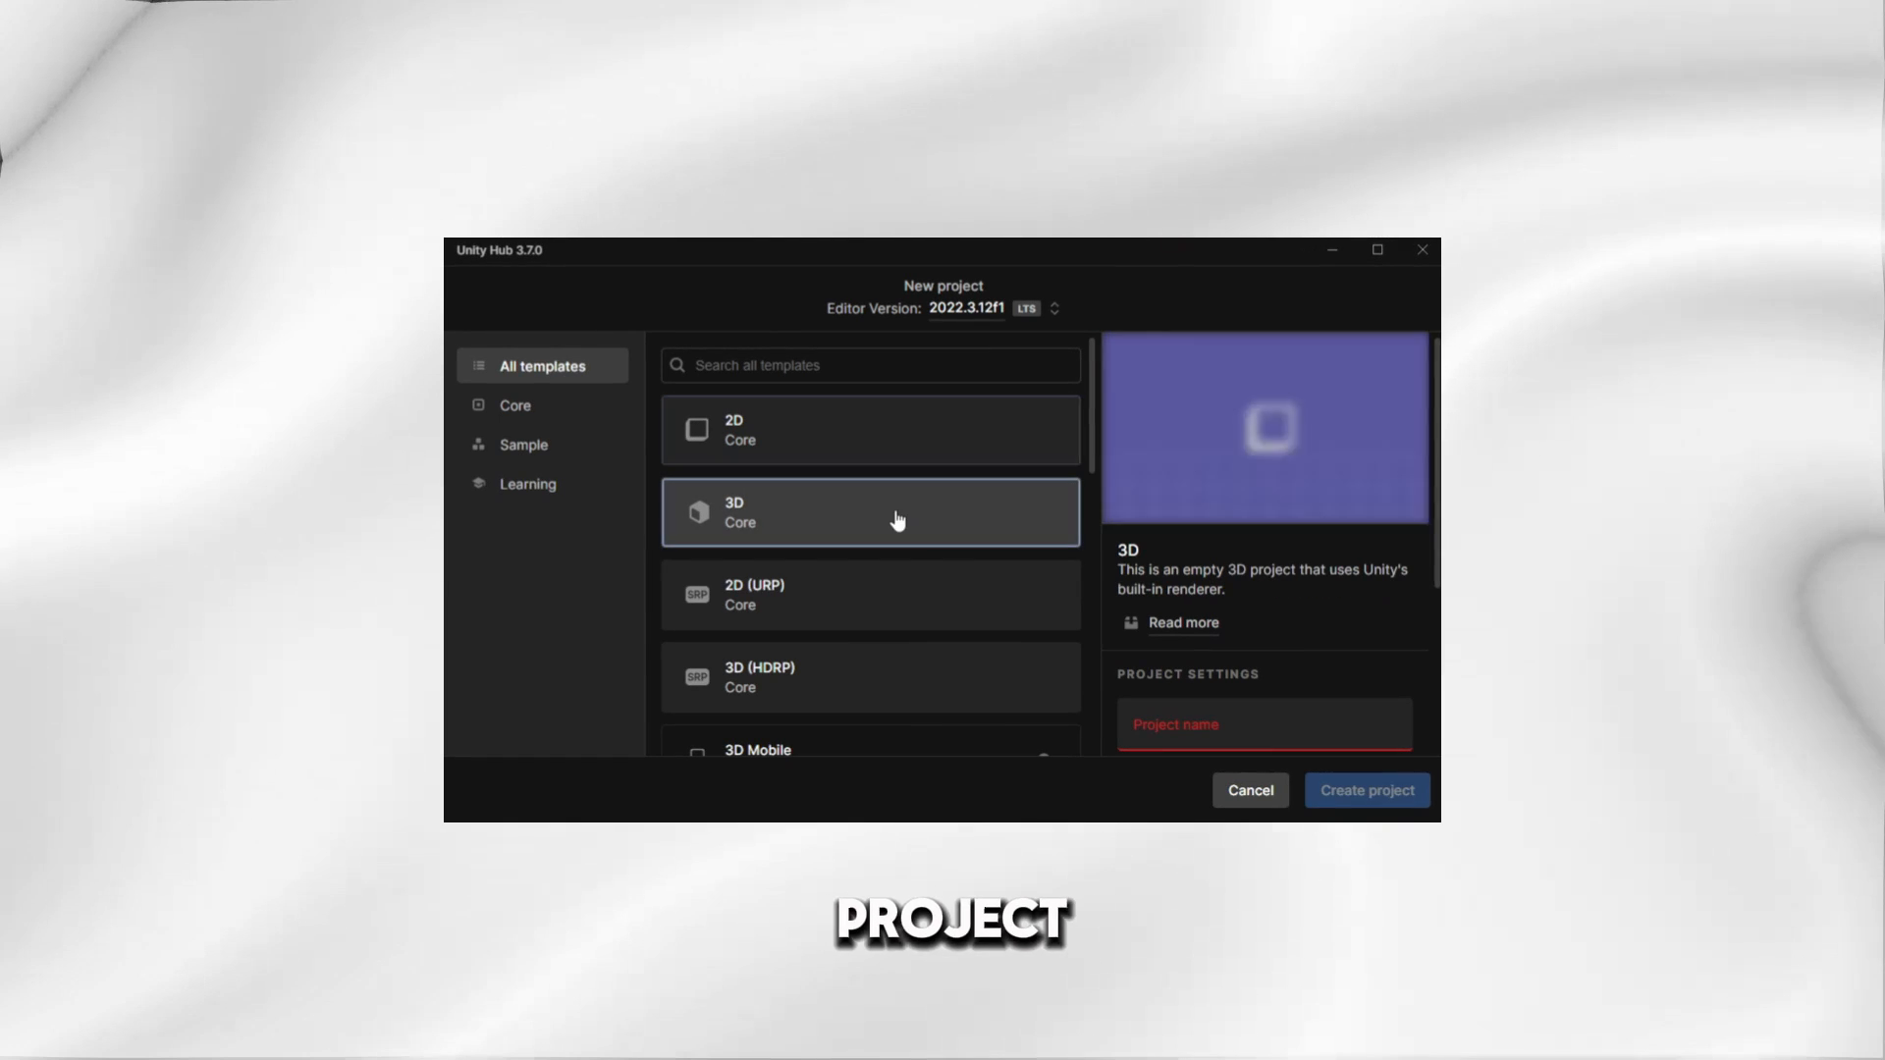
pyautogui.write('FNA')
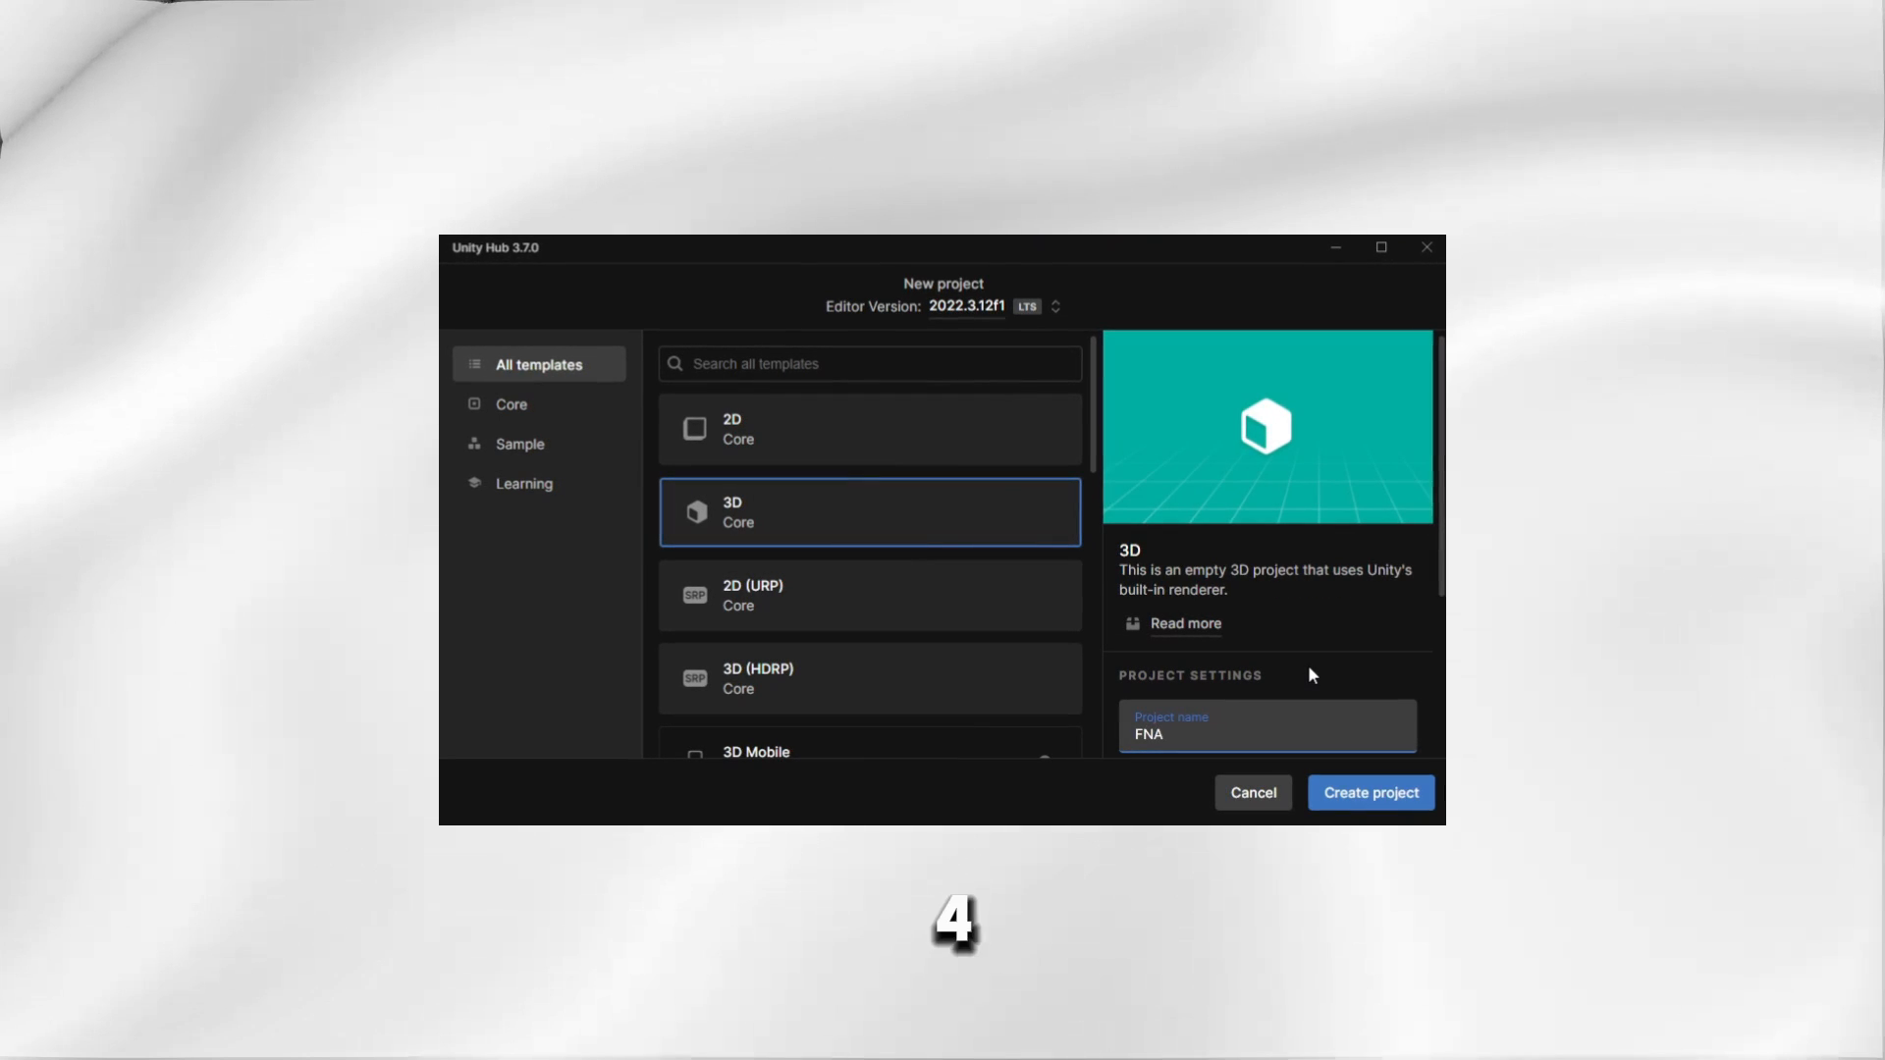
pyautogui.write('FNAF 4 COPY')
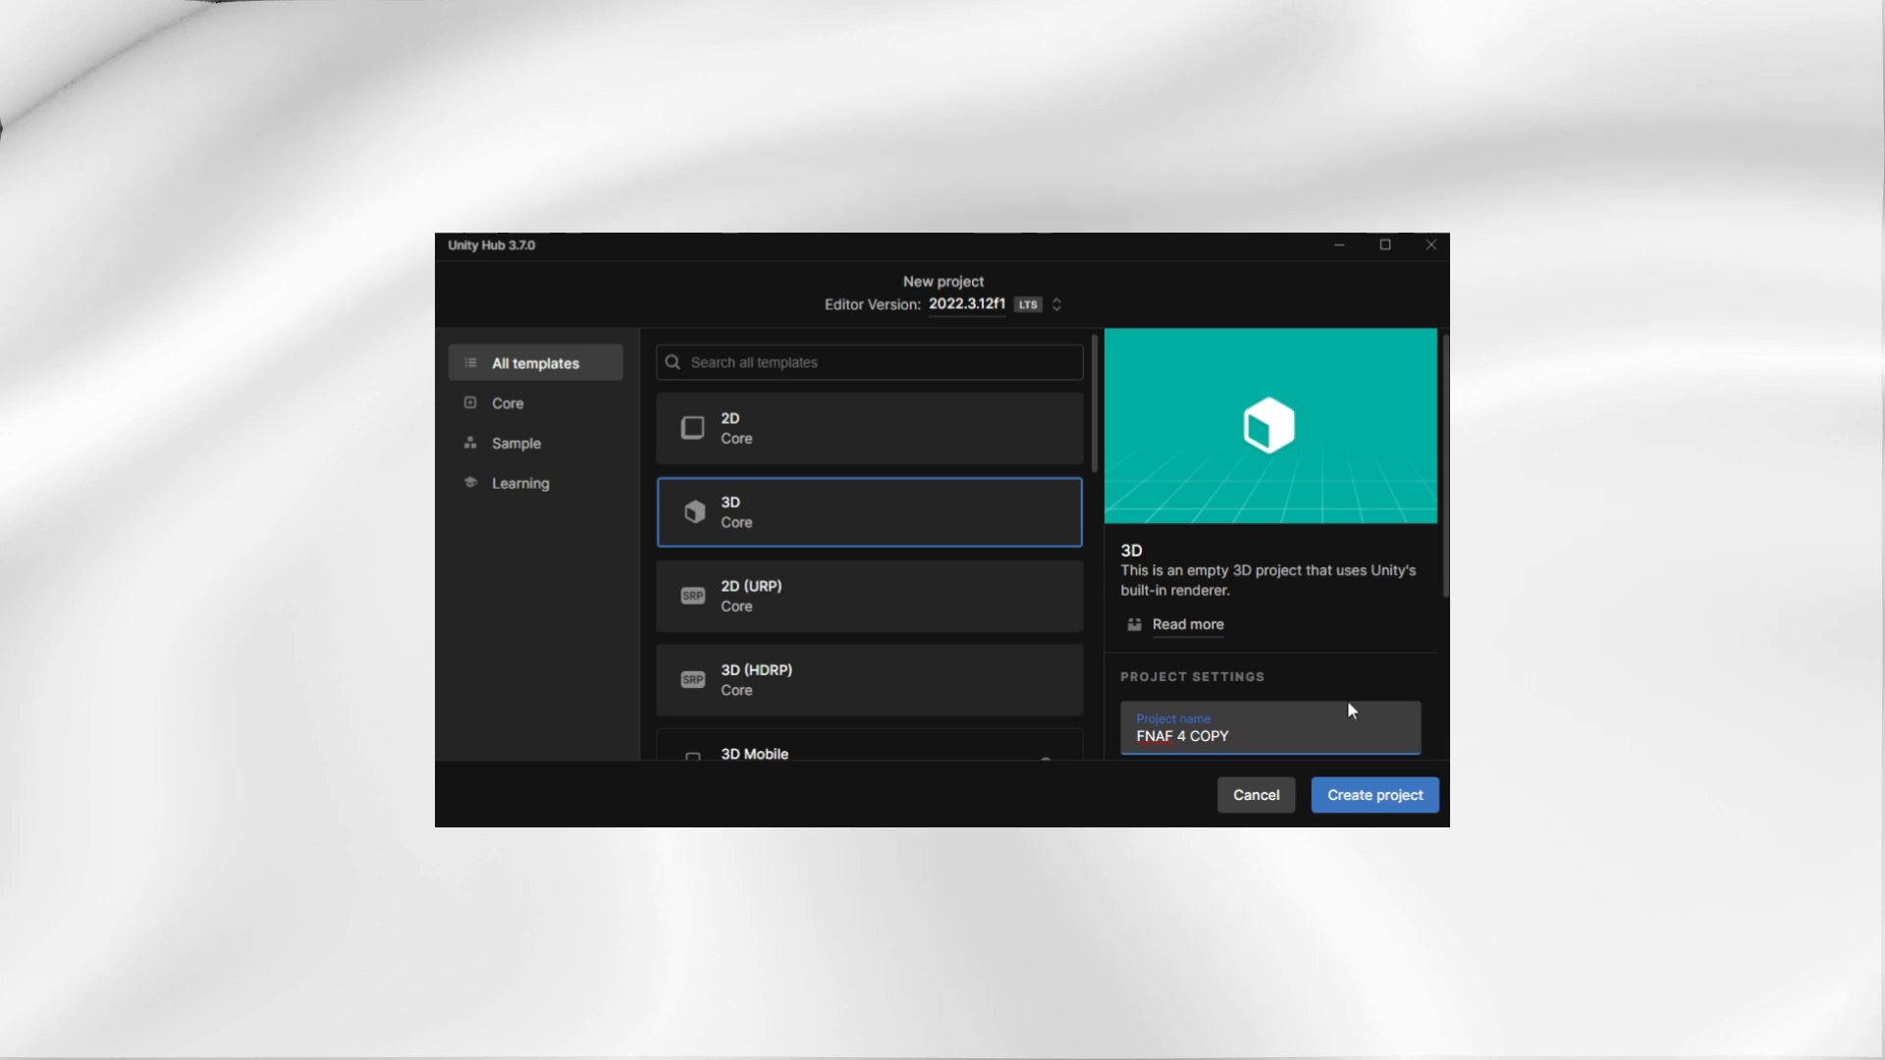
pyautogui.click(1373, 794)
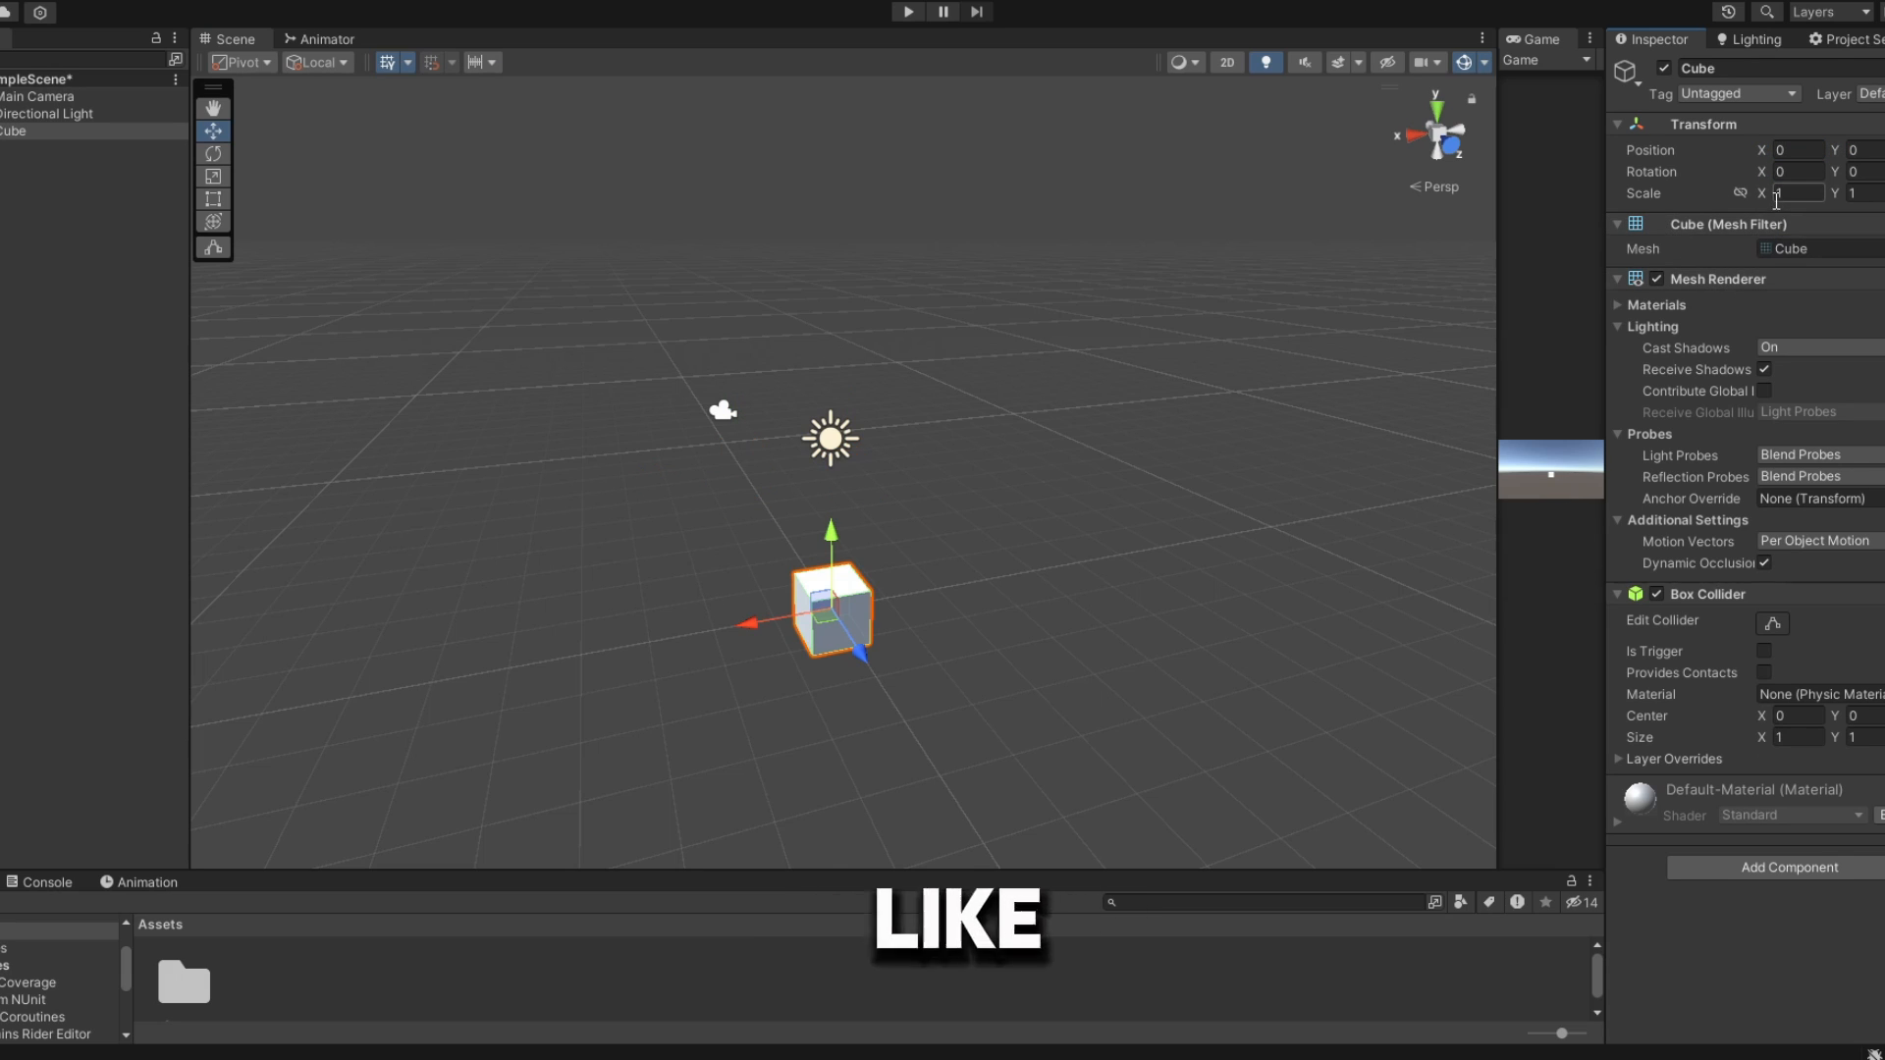
# Step: Set the cube's Transform scale to 8.22
pyautogui.write('8.22')
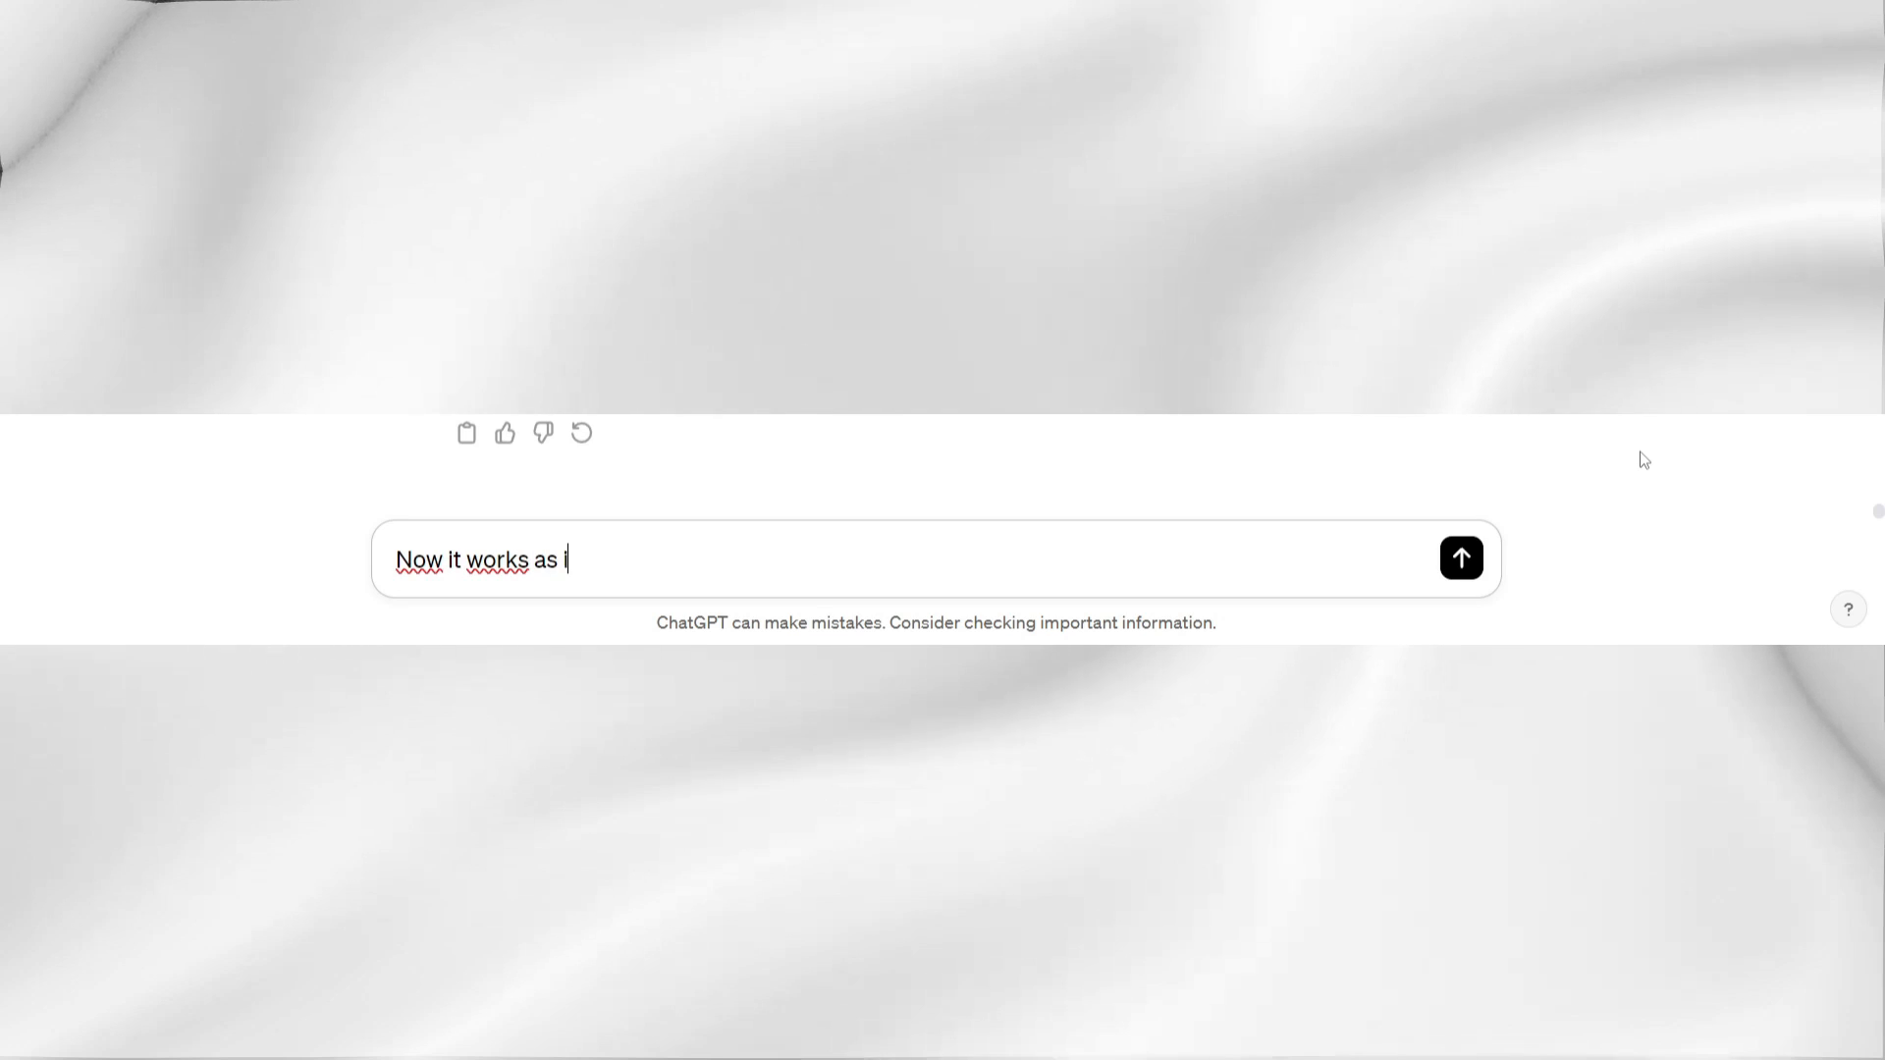
# Step: Type "Now it works as intended finally...thanks" into the ChatGPT prompt box
pyautogui.write('intended finally...thans')
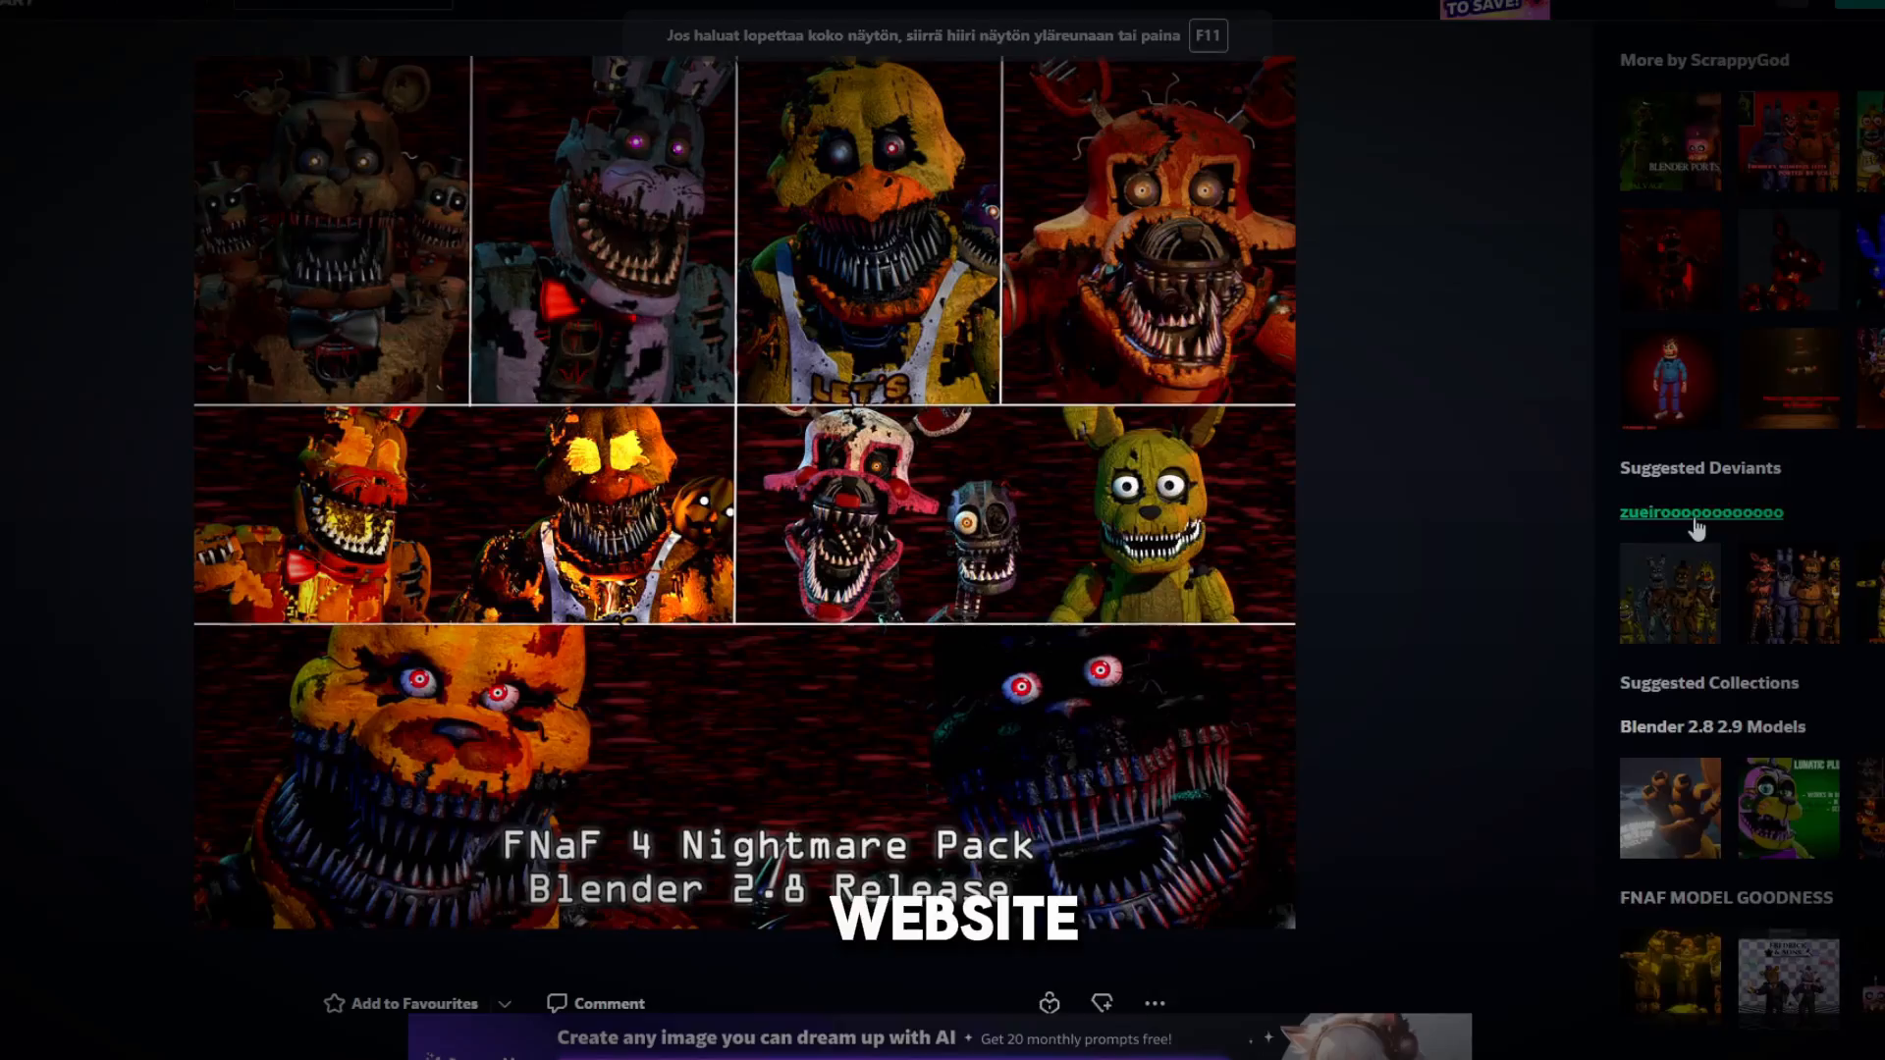
# Step: Scroll the FNaF 4 Nightmare Pack DeviantArt page to find the download
pyautogui.scroll(-3)
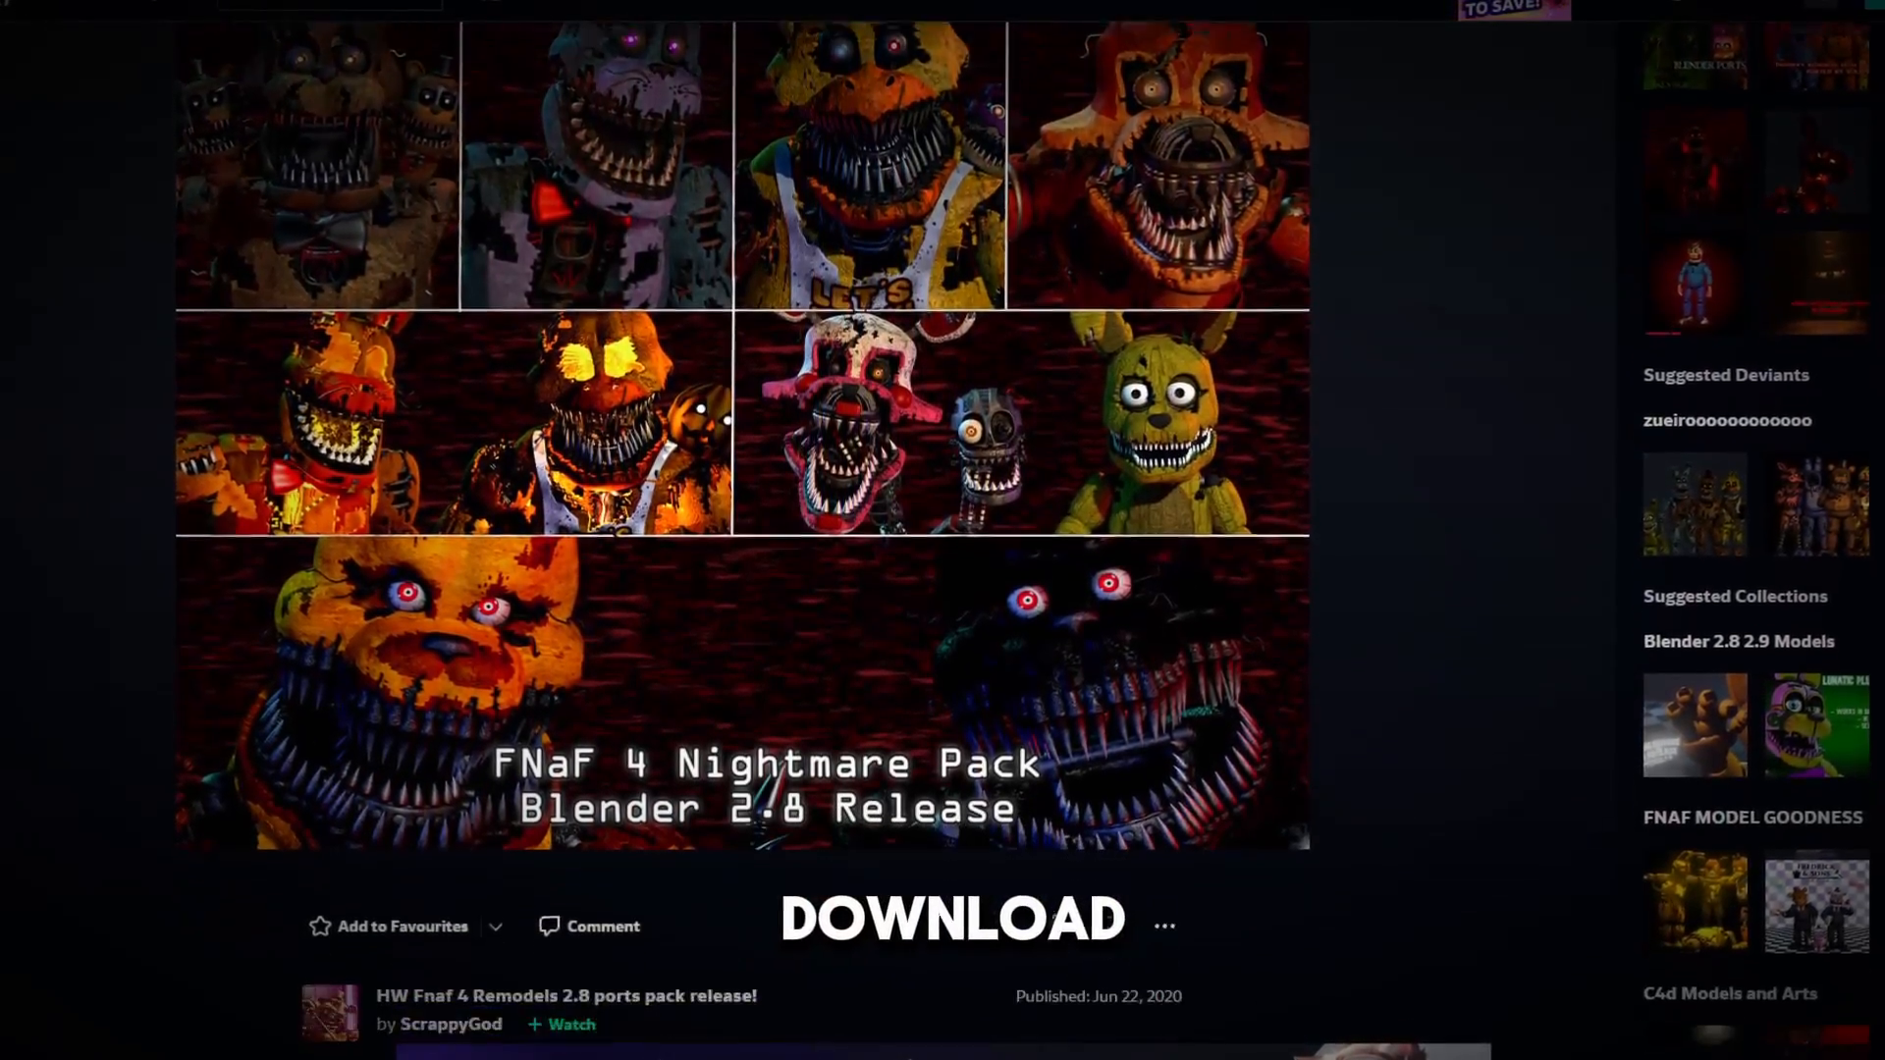
pyautogui.scroll(-3)
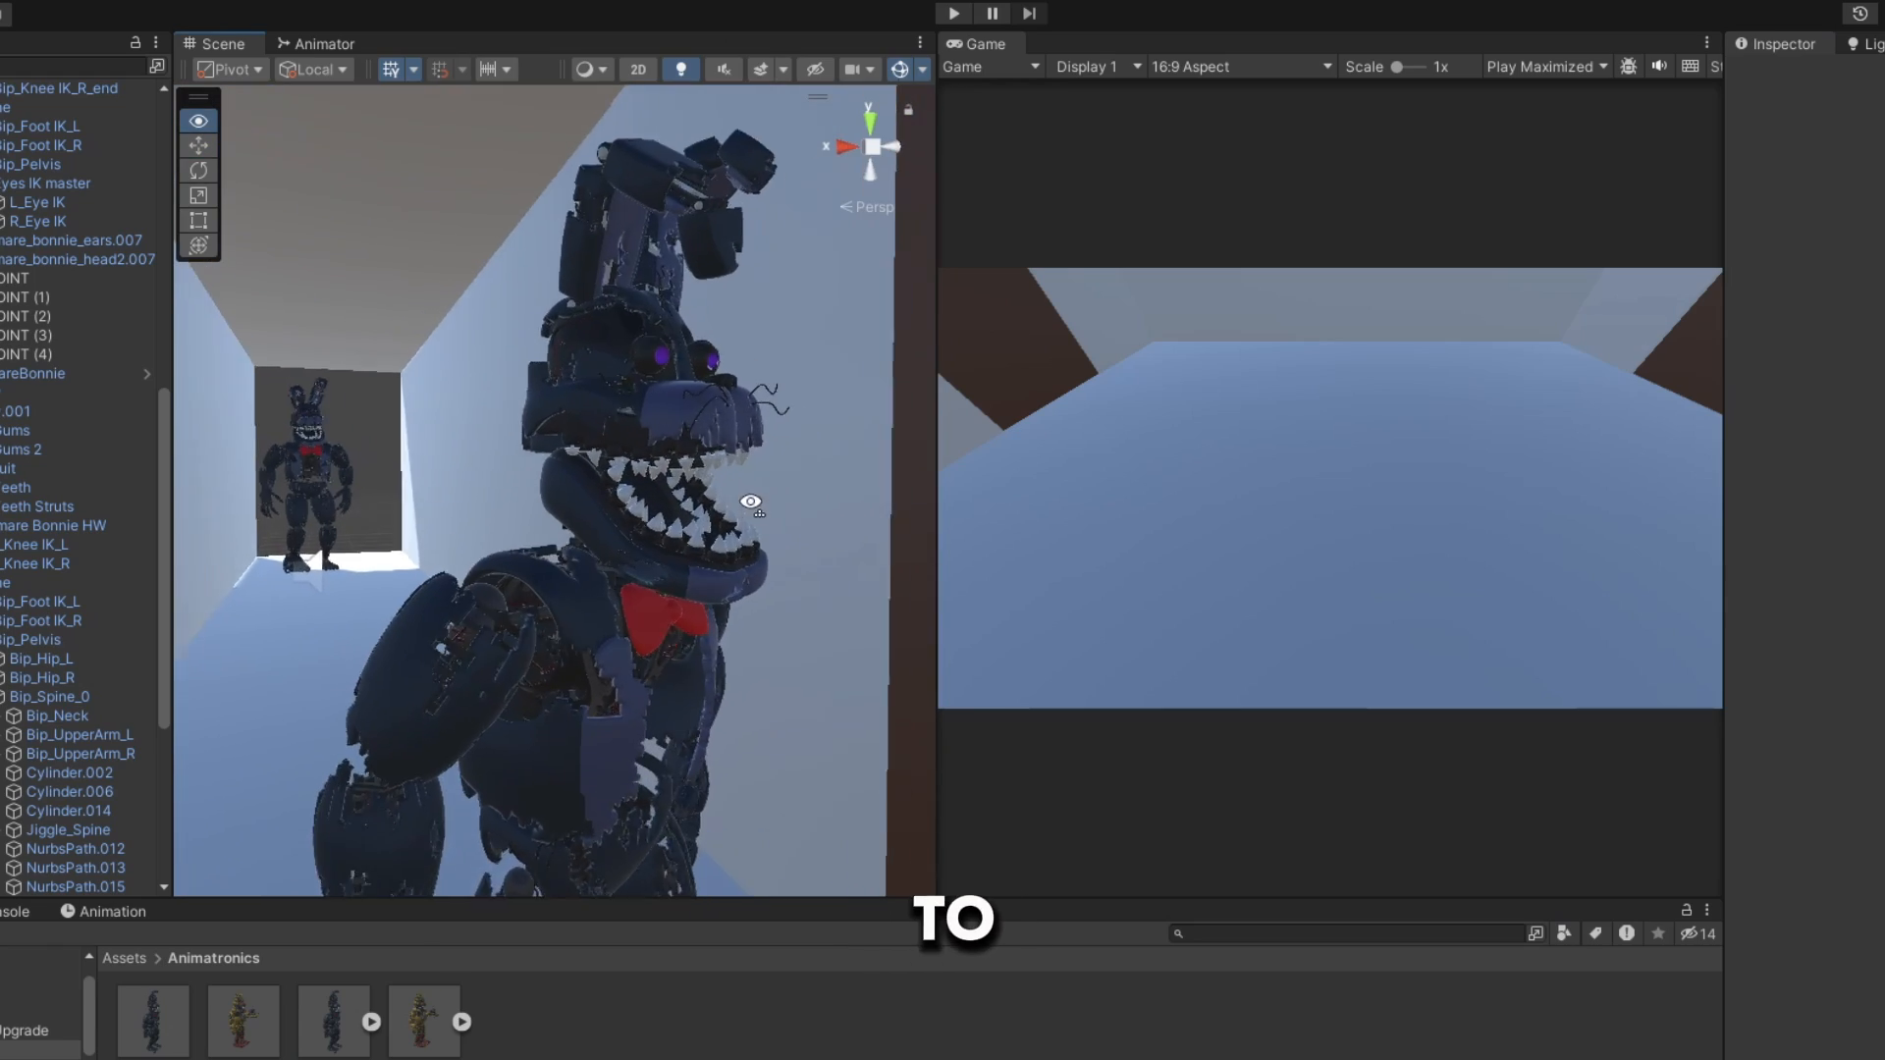
# Step: Record neck rotation keyframes on JumpScare Bonnie and preview the animation in Play mode
pyautogui.click(36, 373)
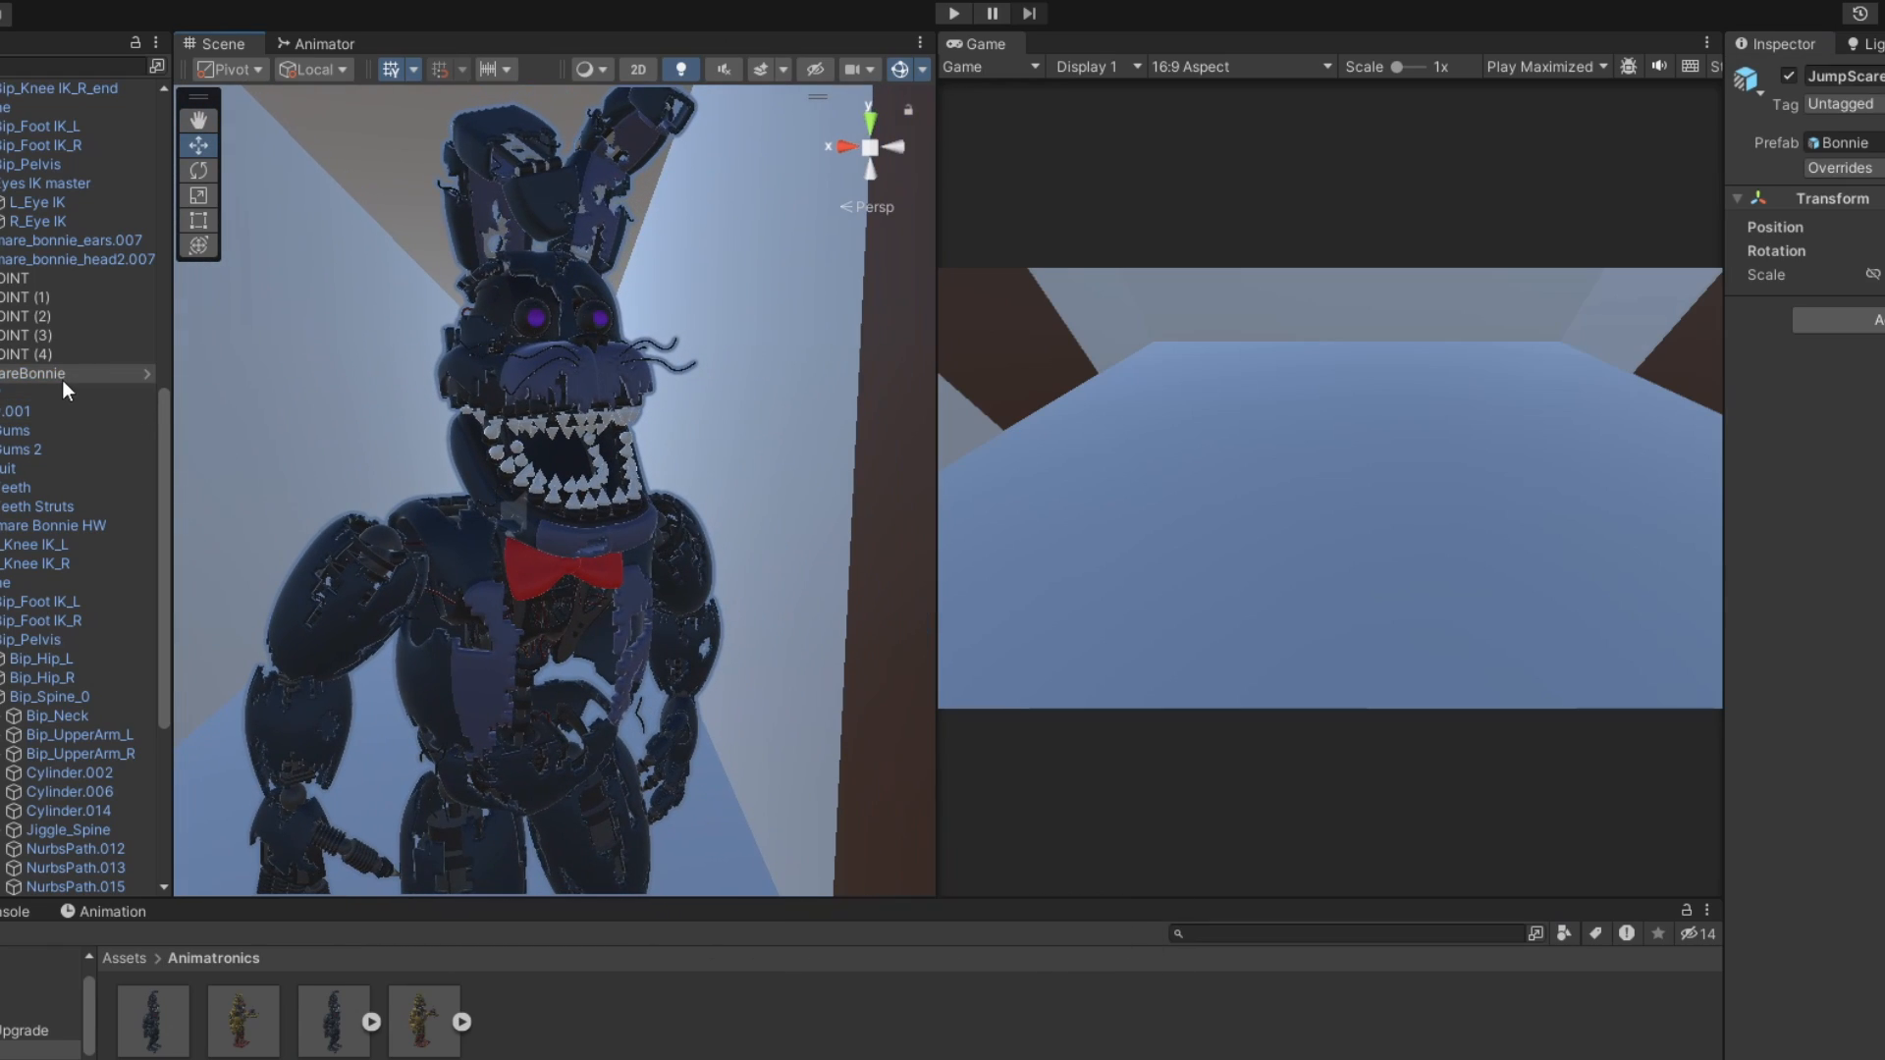
pyautogui.rightClick(71, 373)
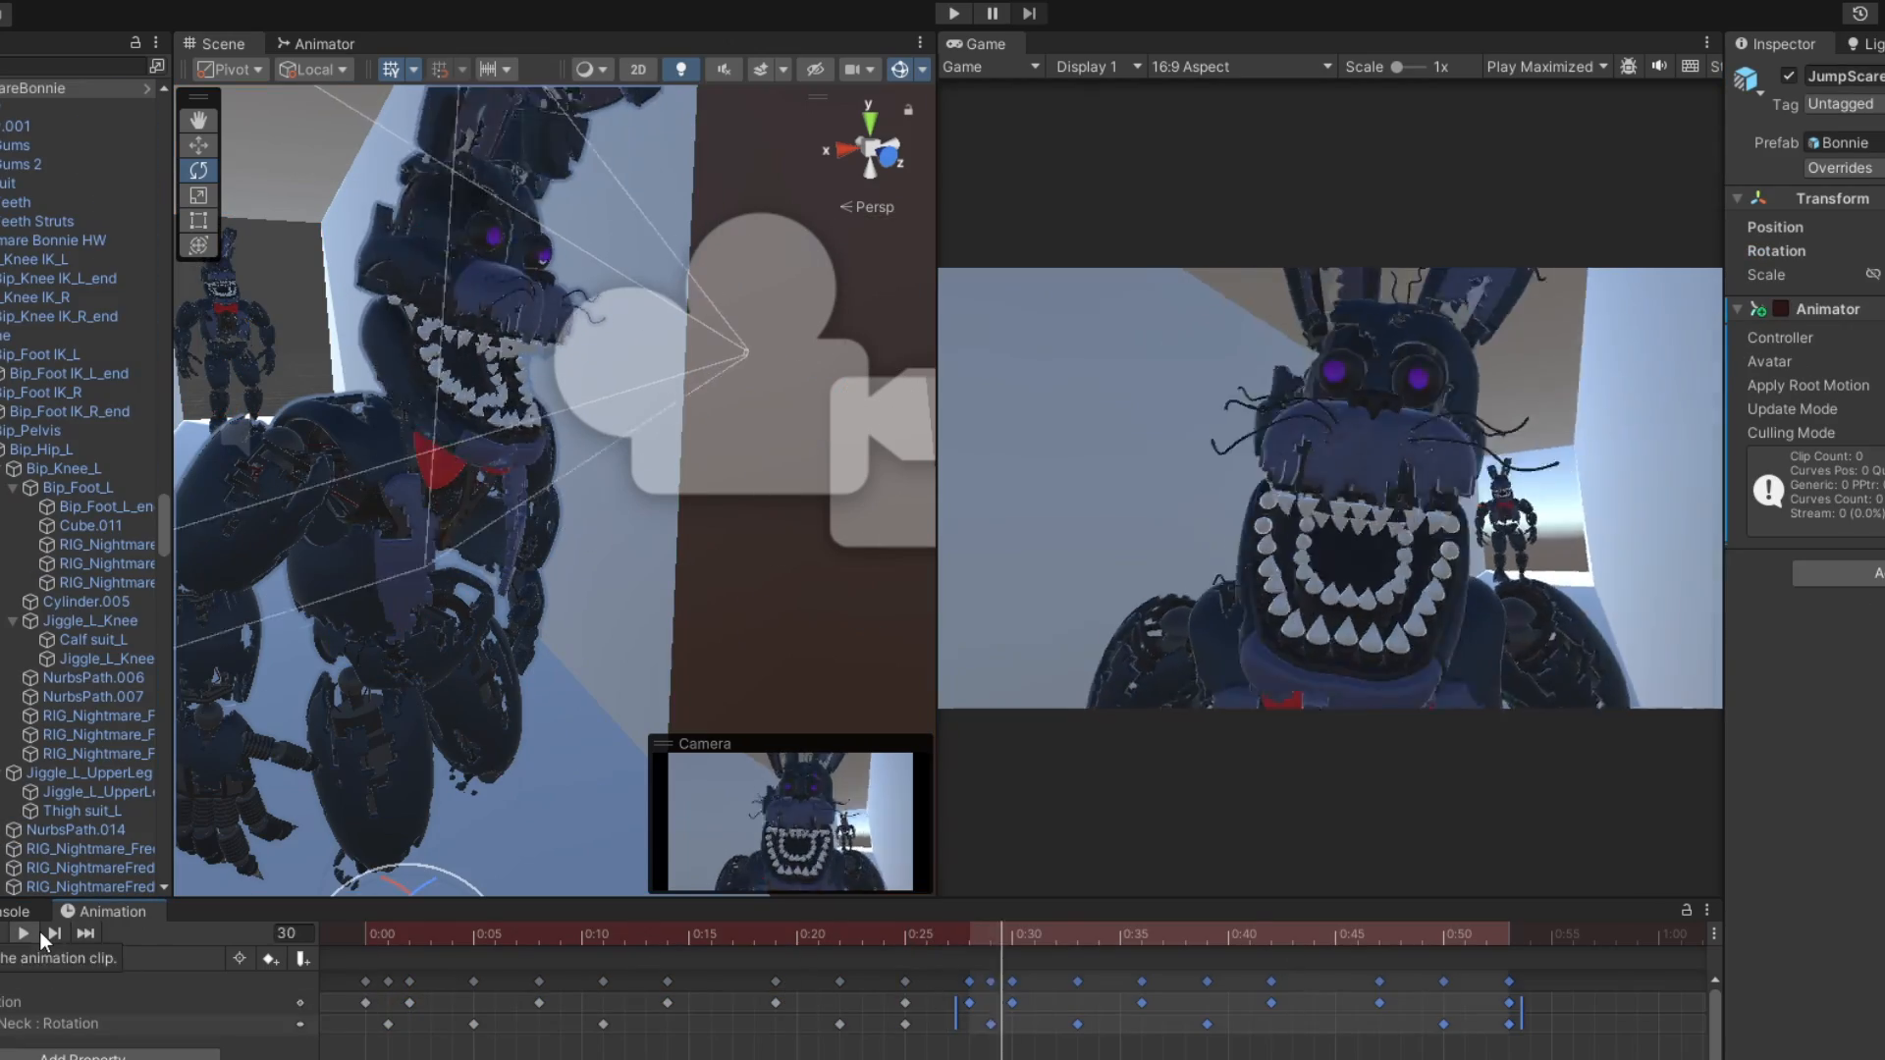
pyautogui.click(951, 13)
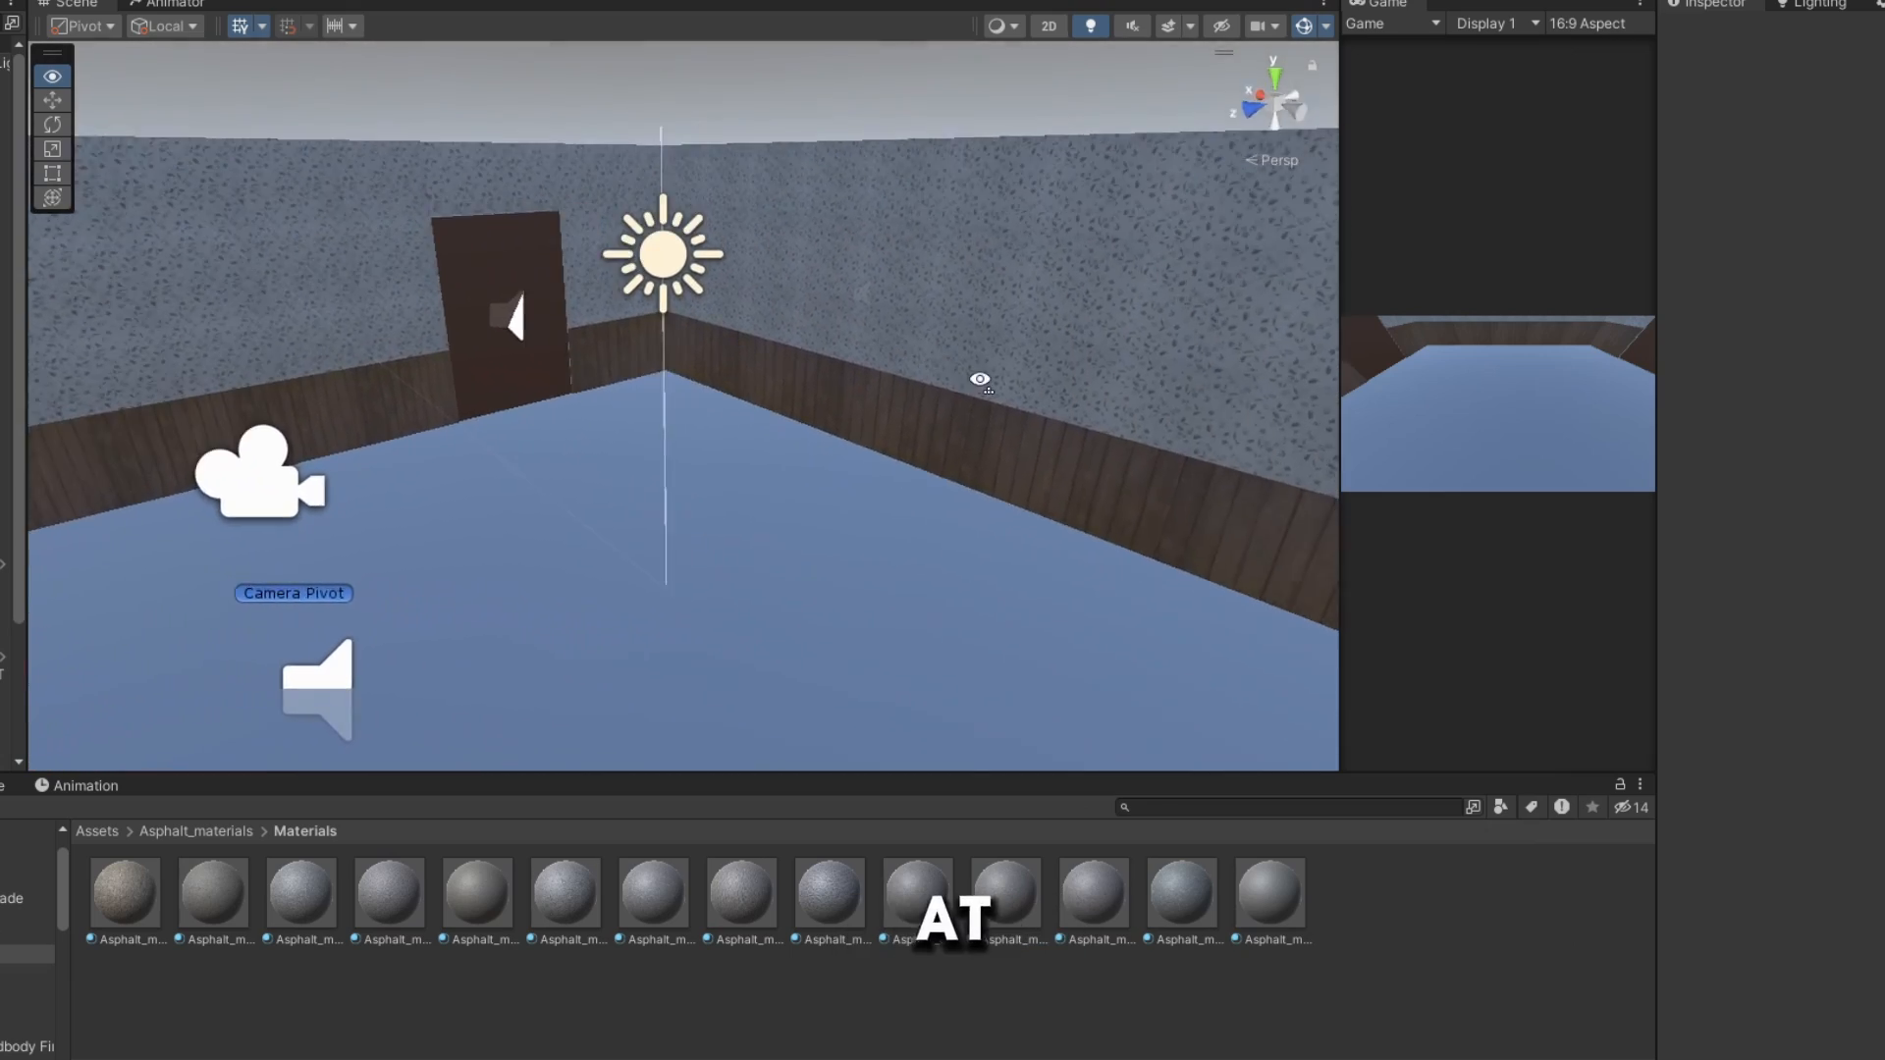
# Step: Apply the Asphalt material to the room walls above the wooden panelling
pyautogui.click(1007, 892)
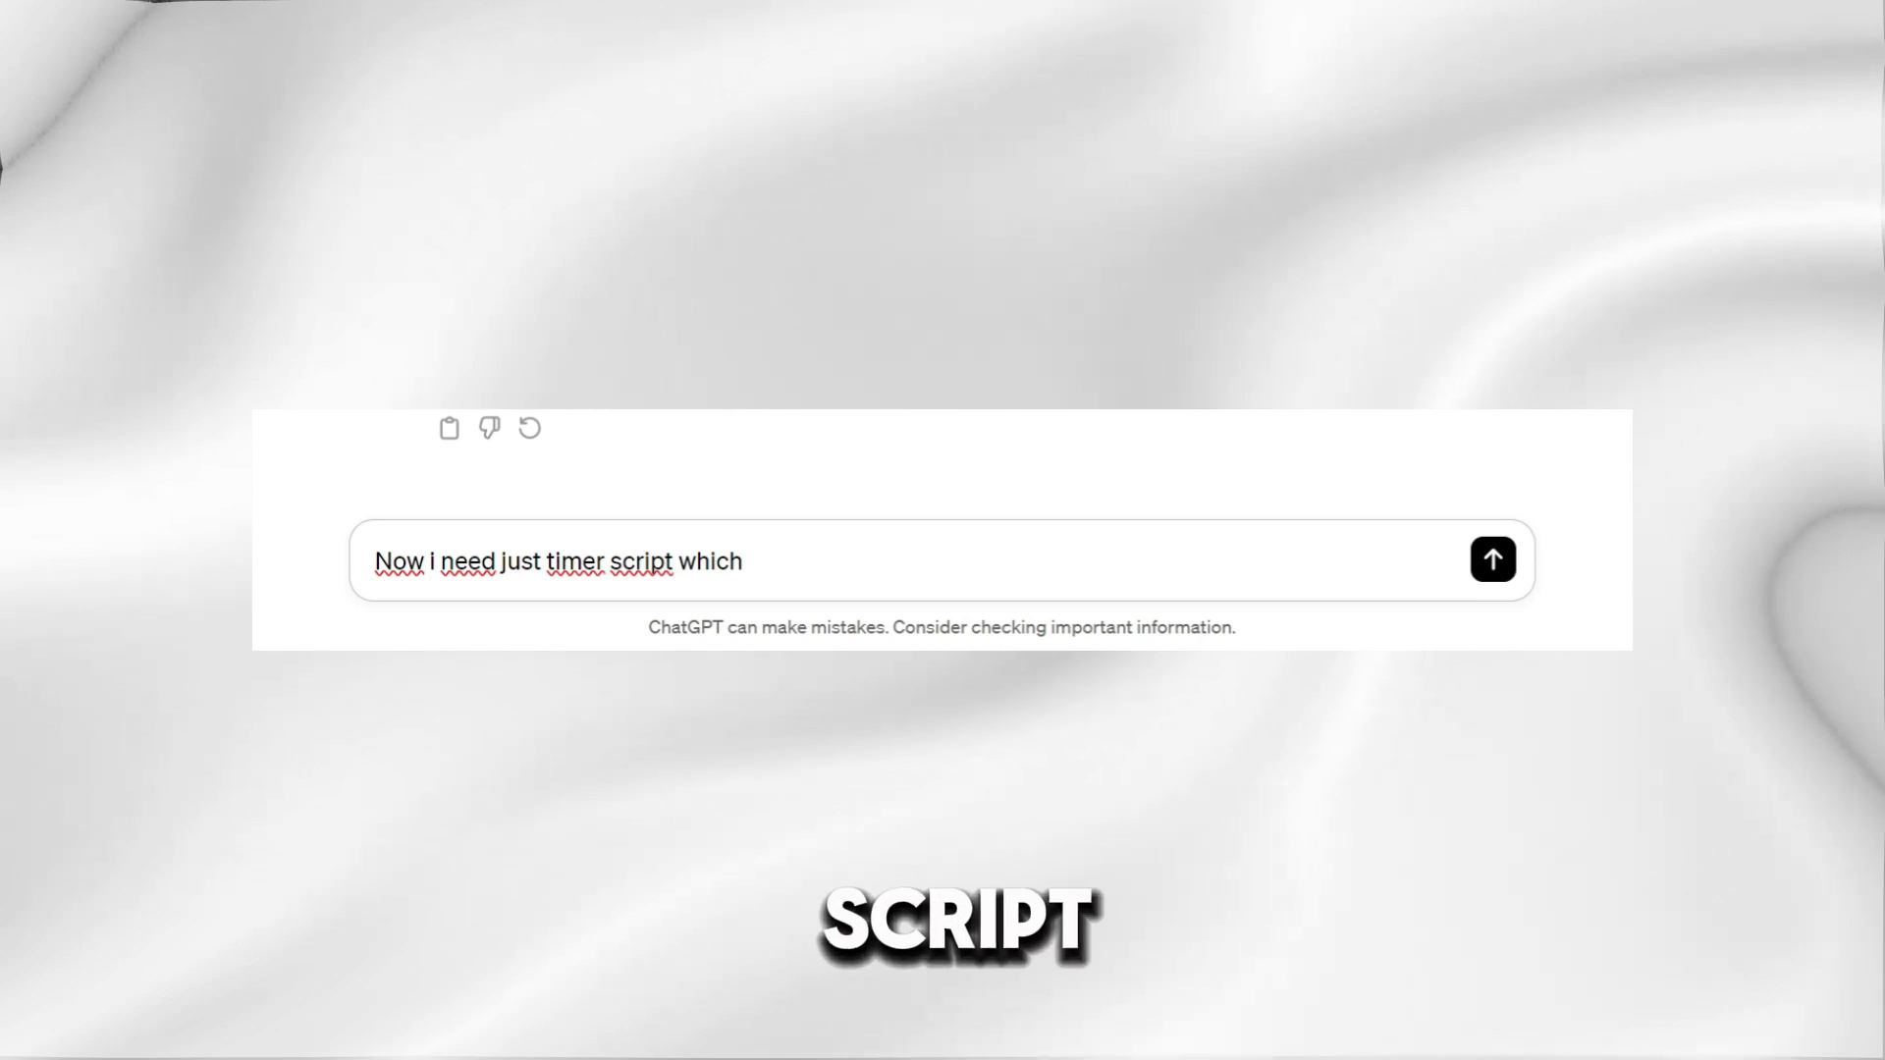
# Step: Send ChatGPT a request for a game timer script
pyautogui.click(1493, 558)
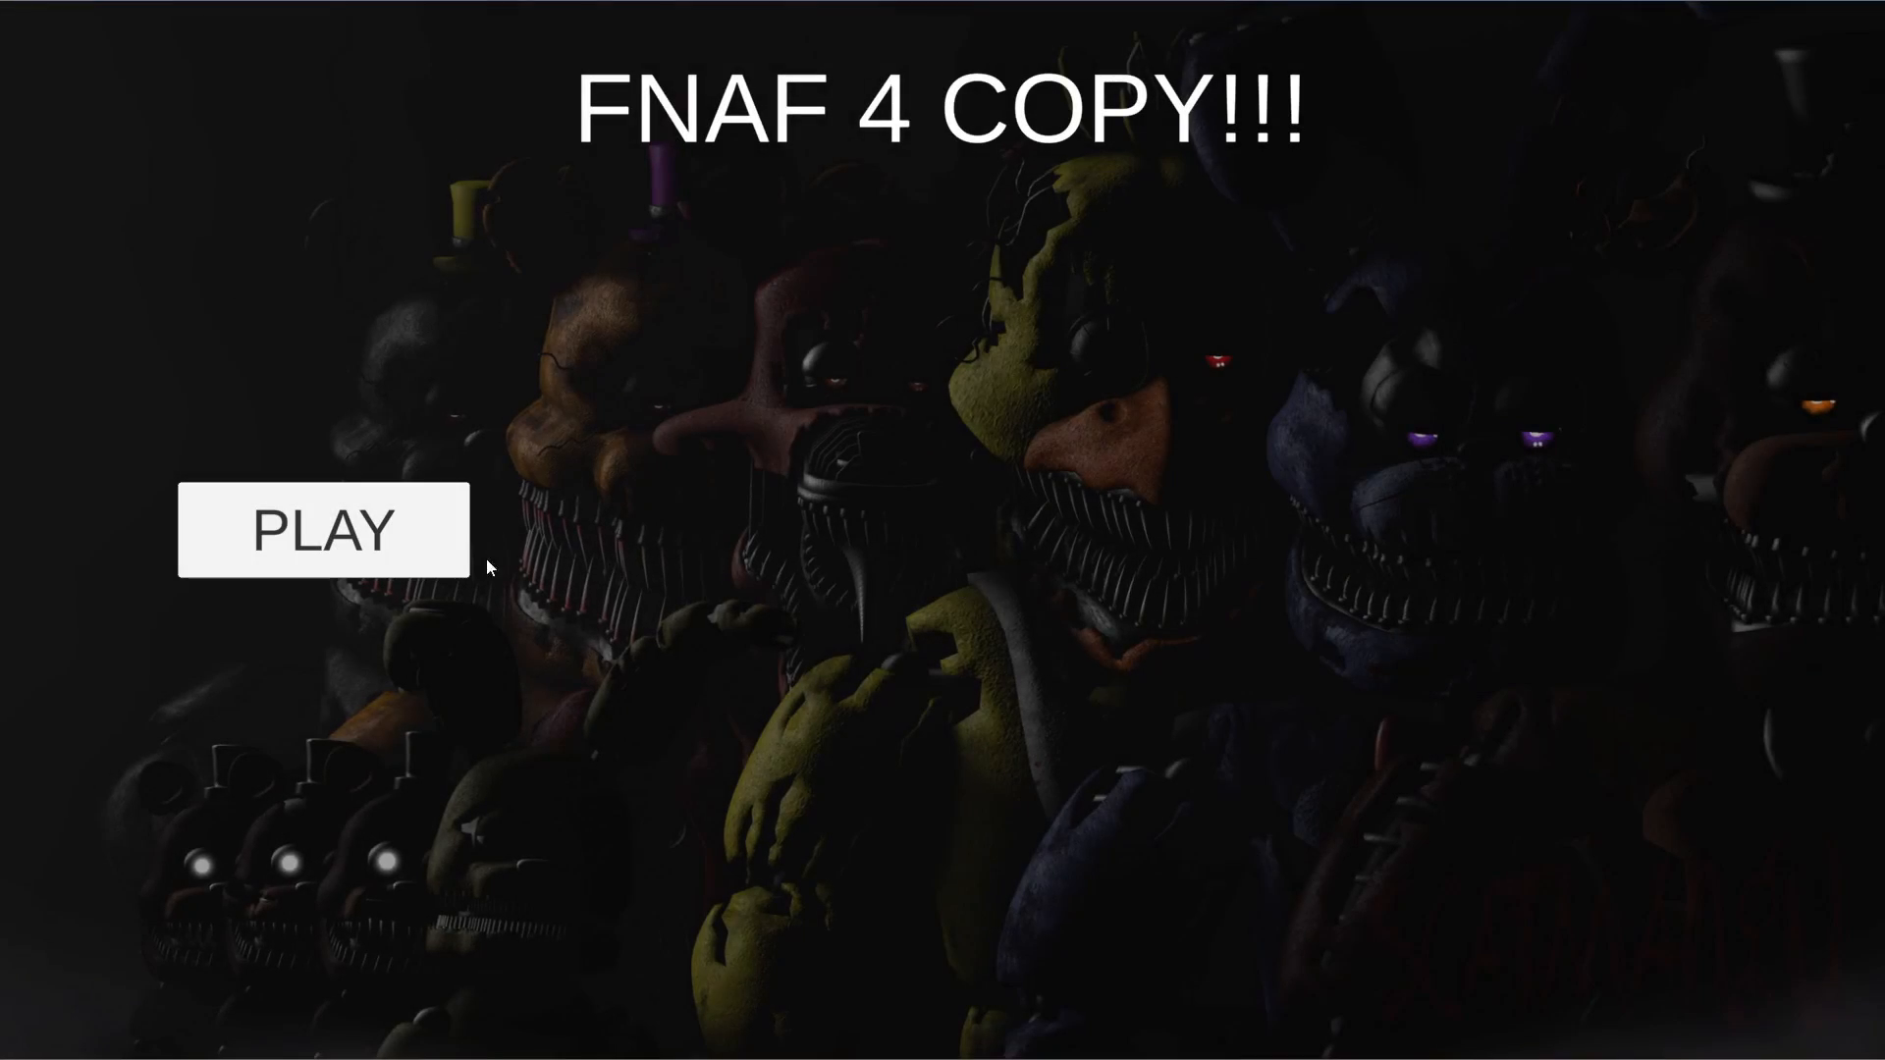
# Step: Play the FNAF 4 Copy game from inside the dark room facing the white door
pyautogui.click(322, 529)
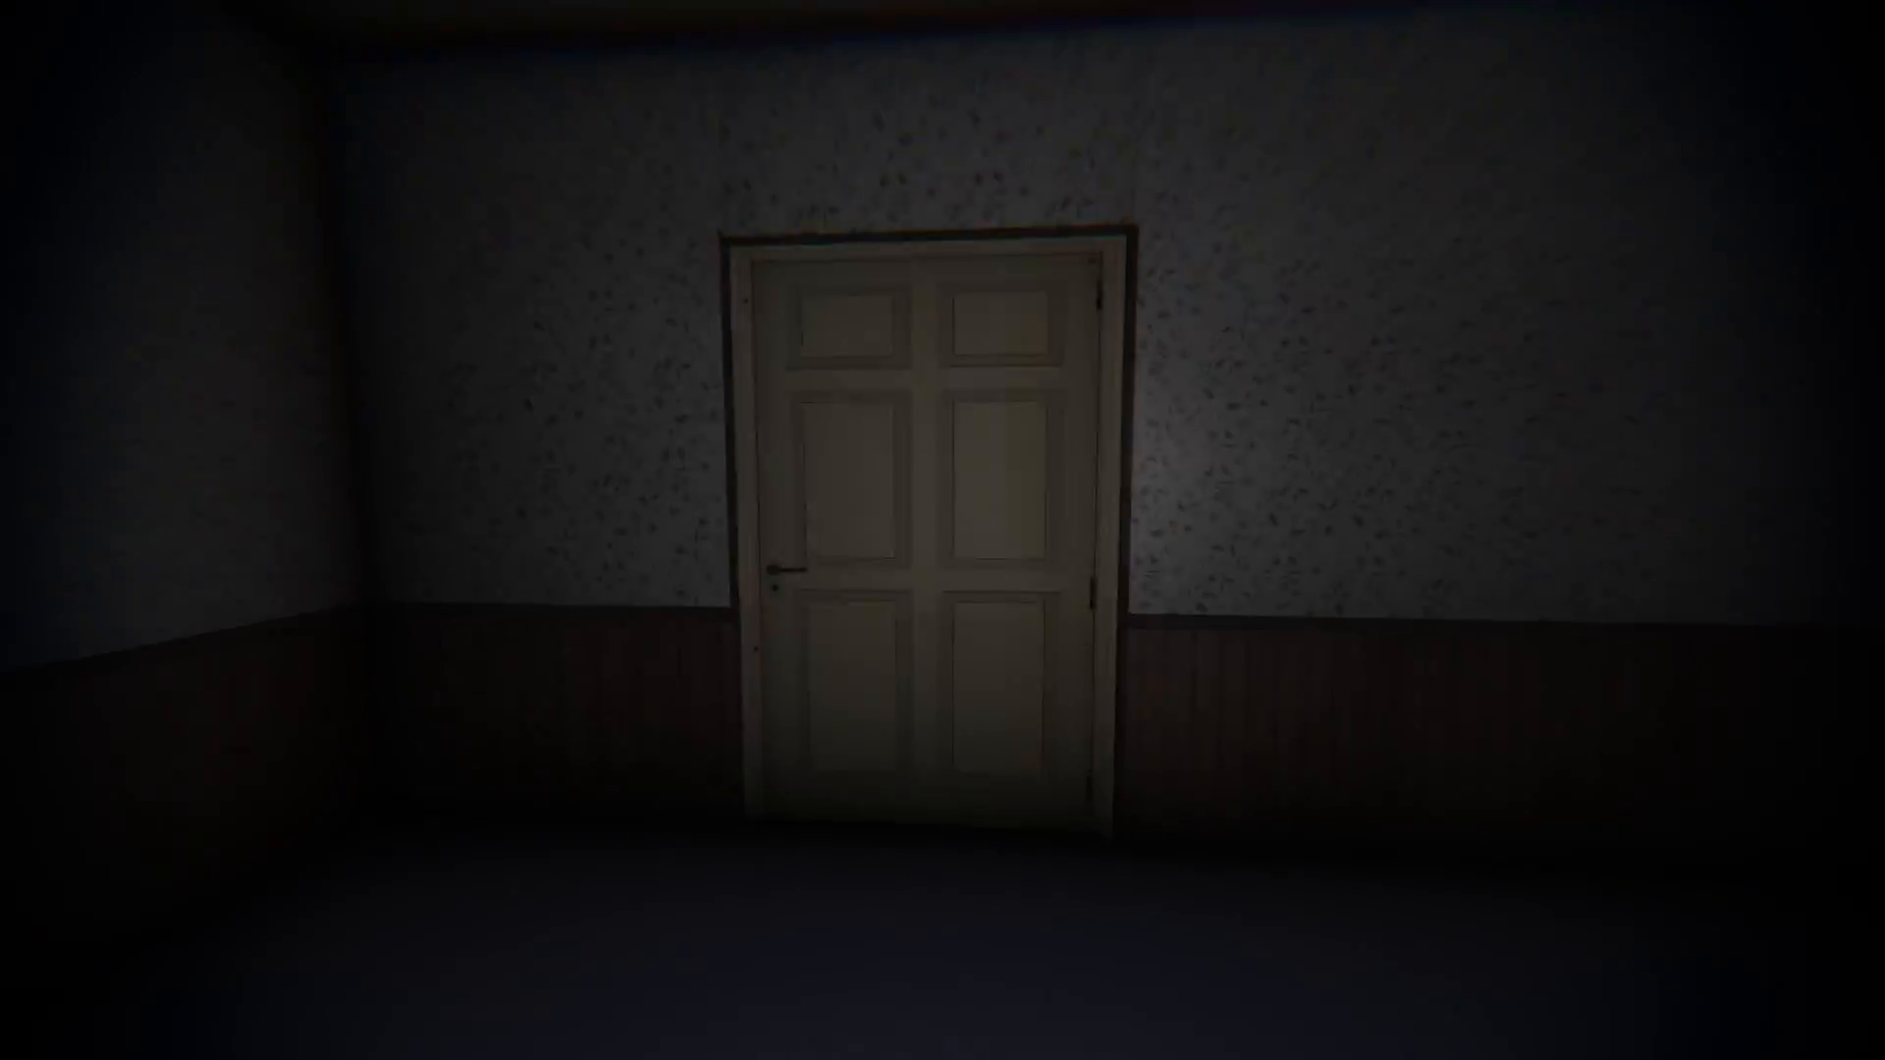